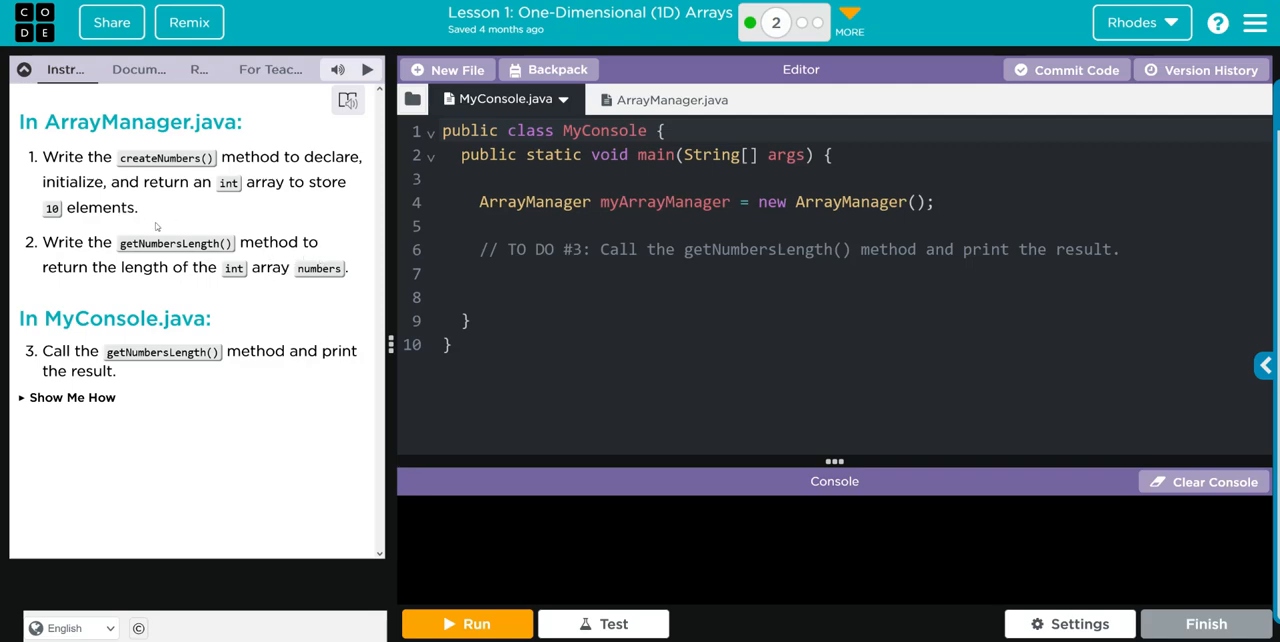
{"action": "mouse_move", "coordinate": [50, 308]}
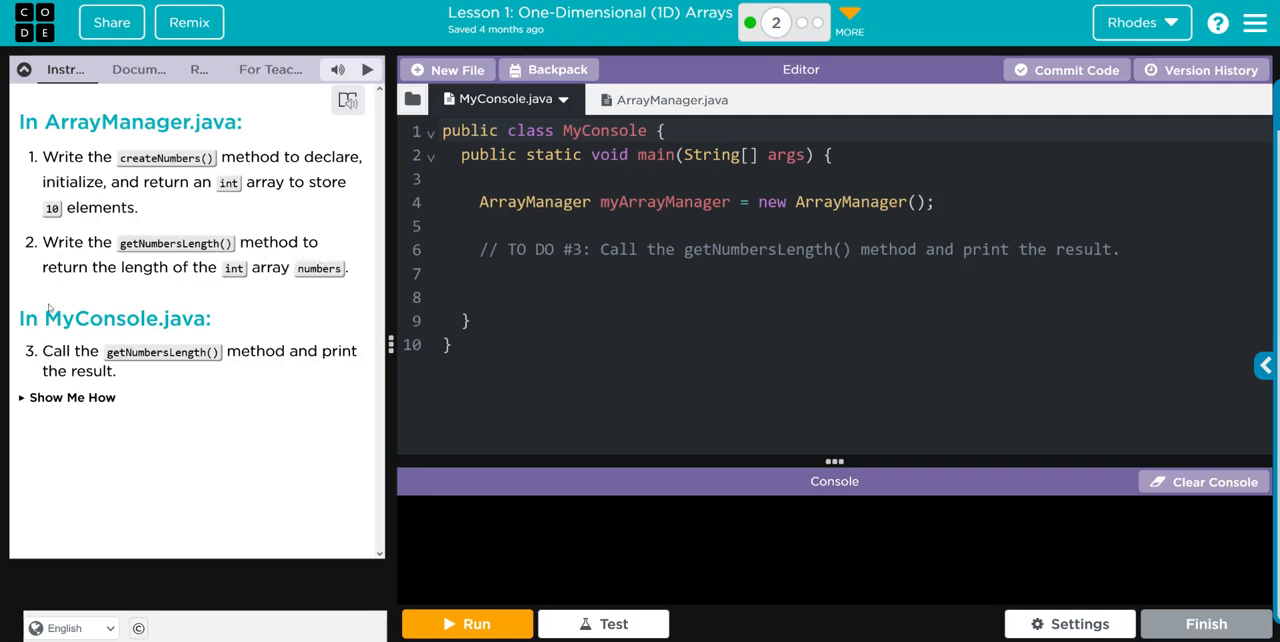
{"action": "mouse_move", "coordinate": [172, 340]}
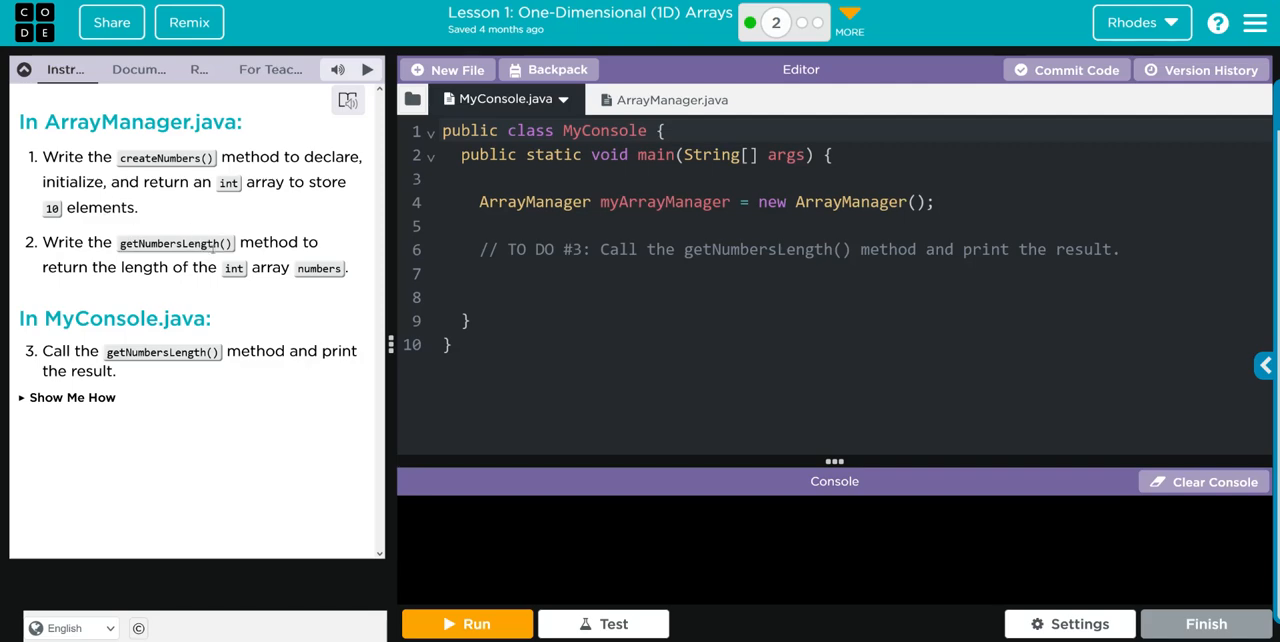
{"action": "mouse_move", "coordinate": [140, 260]}
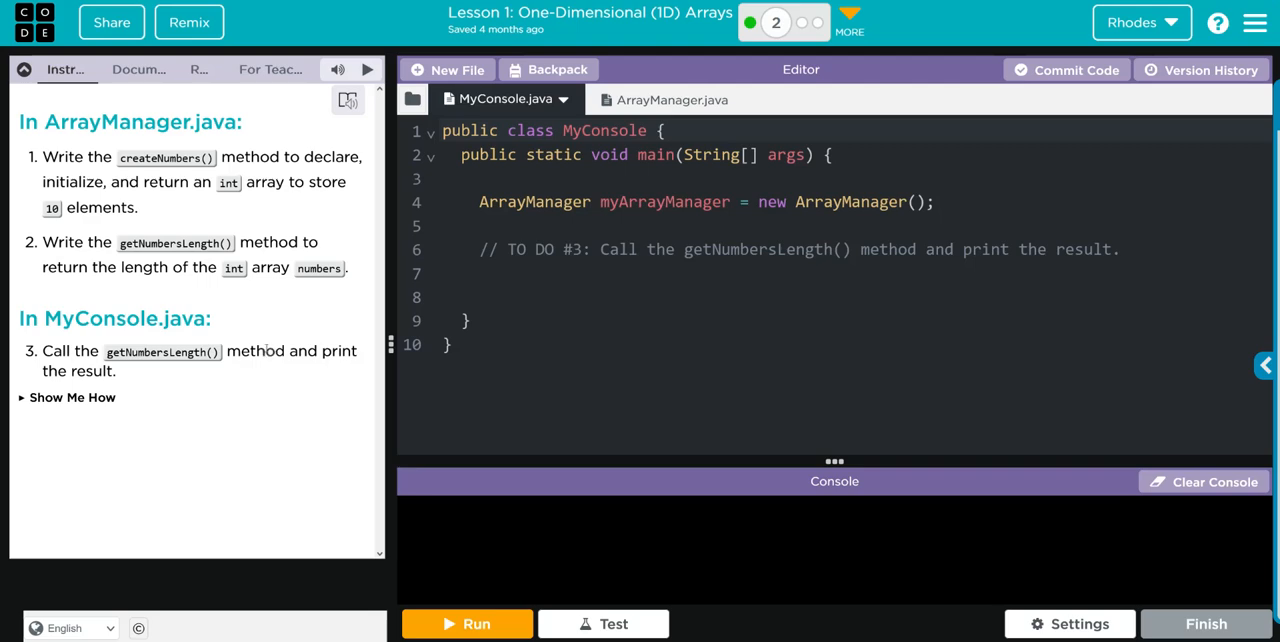
Switch the editor to the ArrayManager.java file
{"action": "left_click", "coordinate": [648, 100]}
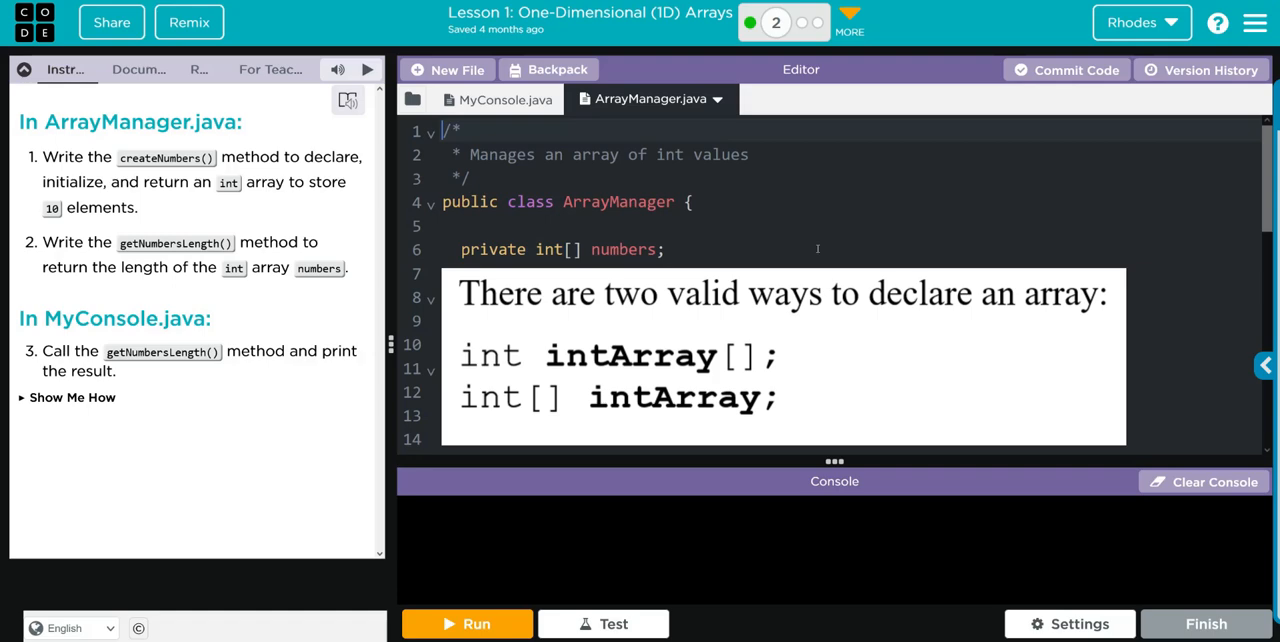
{"action": "scroll", "scroll_direction": "down", "scroll_amount": 3}
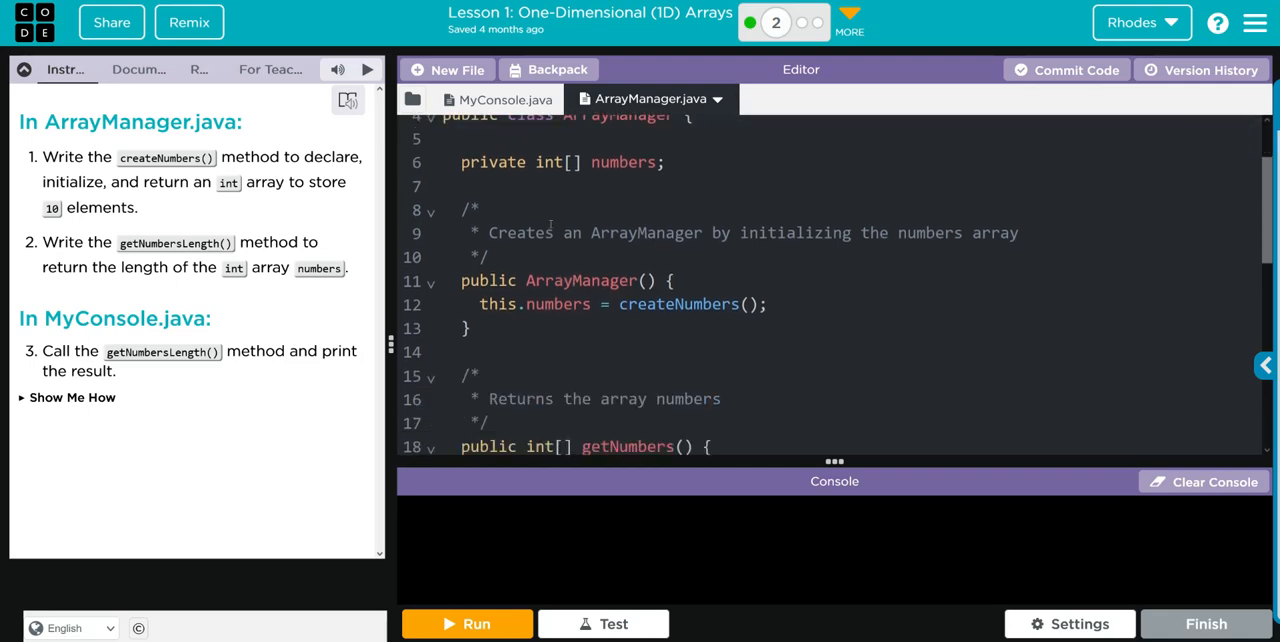
{"action": "scroll", "scroll_direction": "down", "scroll_amount": 3}
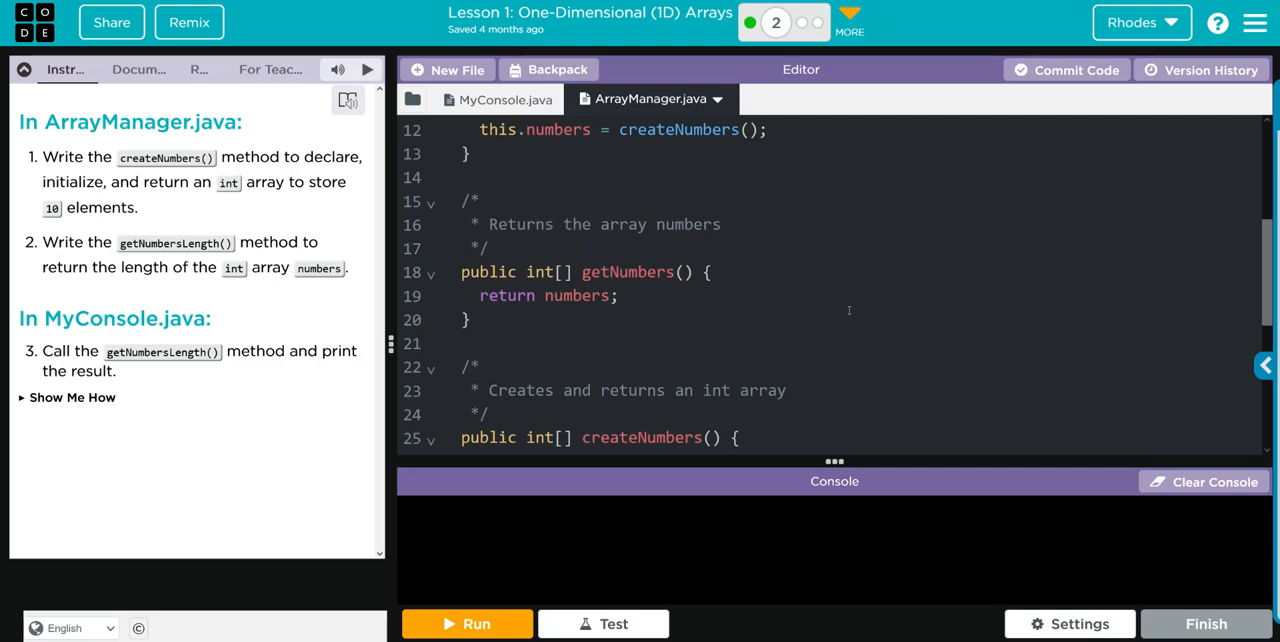
{"action": "scroll", "scroll_direction": "down", "scroll_amount": 3}
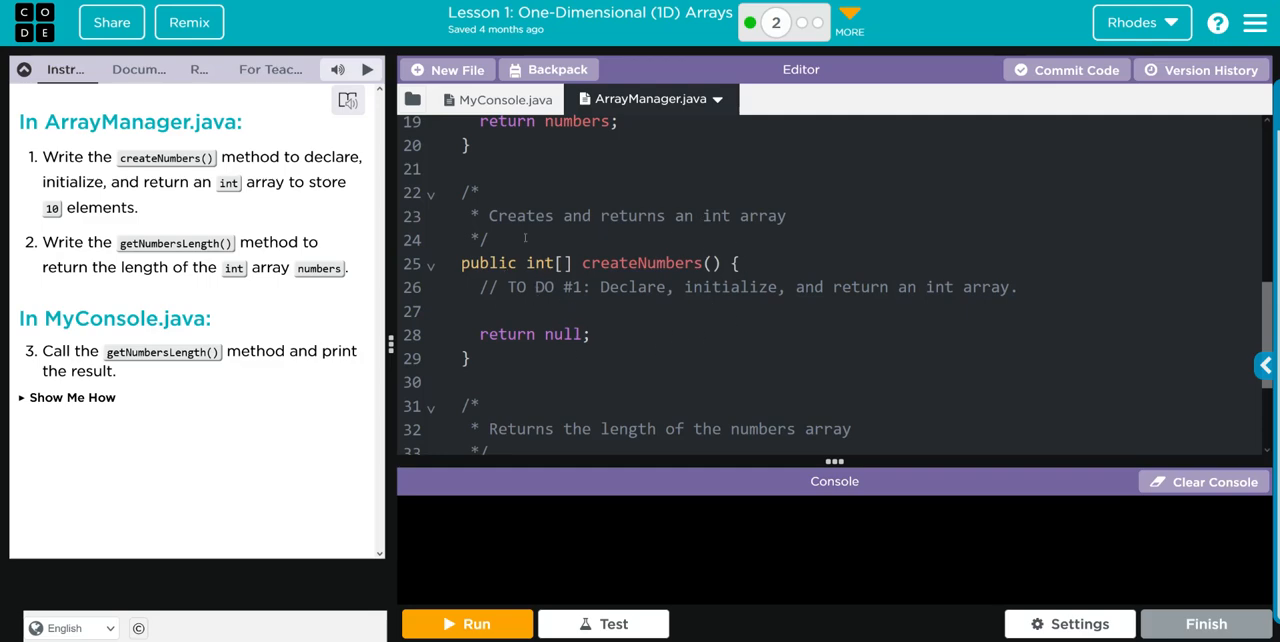
{"action": "scroll", "scroll_direction": "down", "scroll_amount": 3}
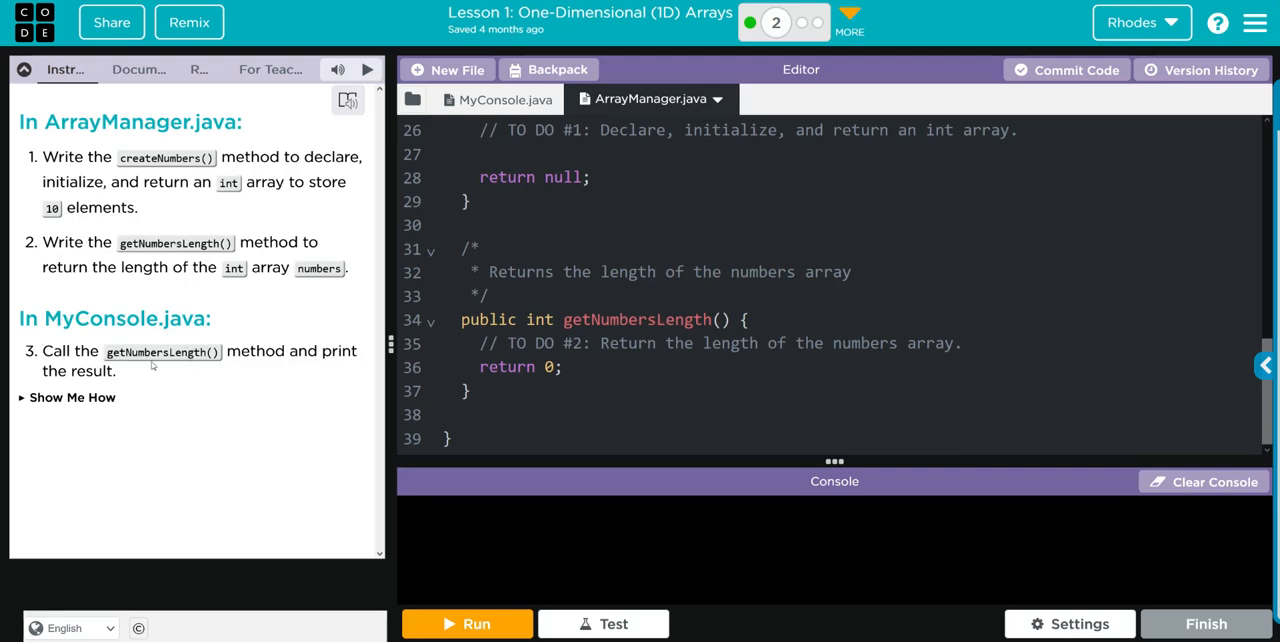
{"action": "scroll", "scroll_direction": "up", "scroll_amount": 3}
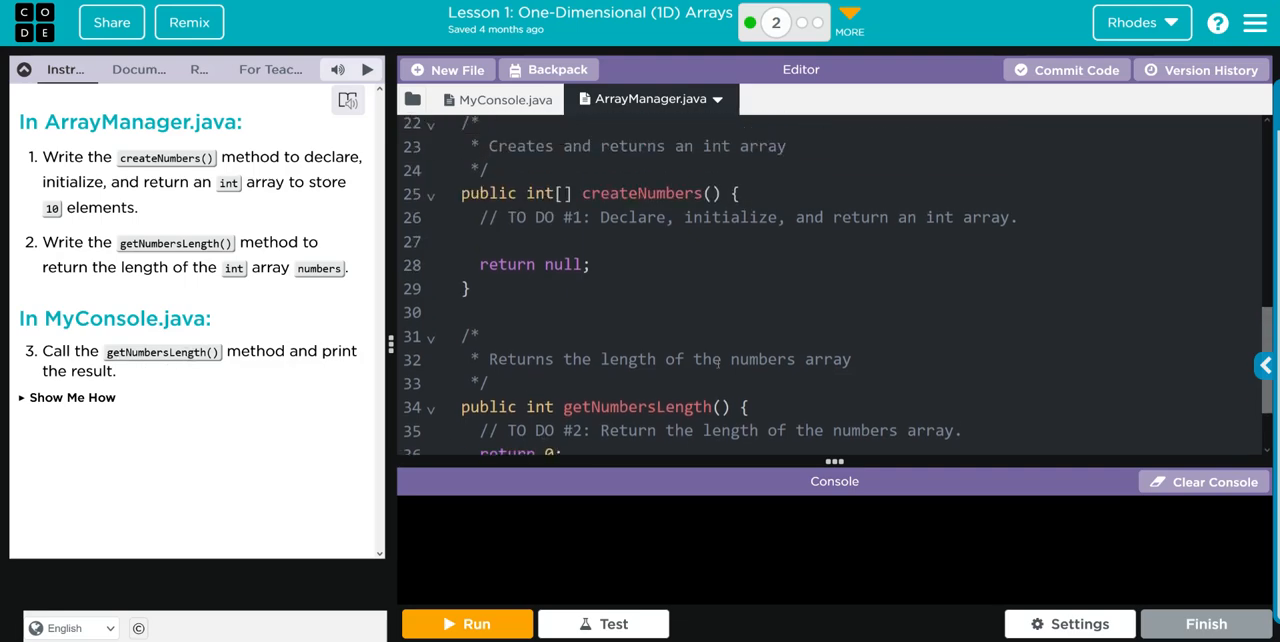
{"action": "scroll", "scroll_direction": "up", "scroll_amount": 3}
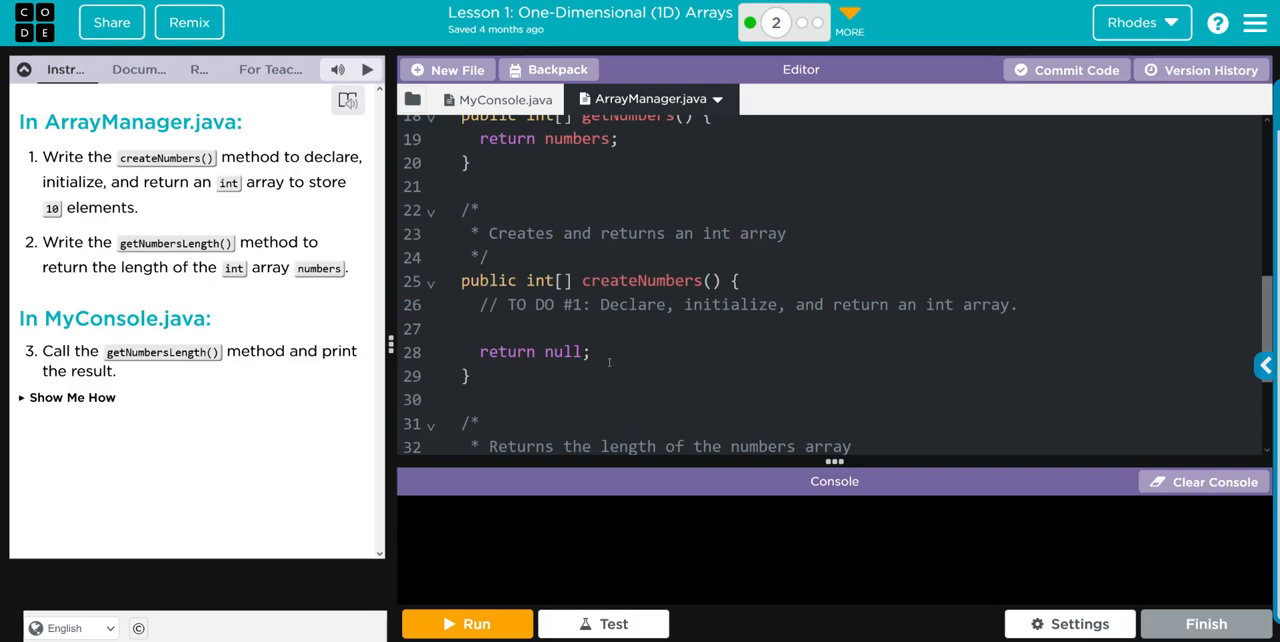
{"action": "mouse_move", "coordinate": [744, 376]}
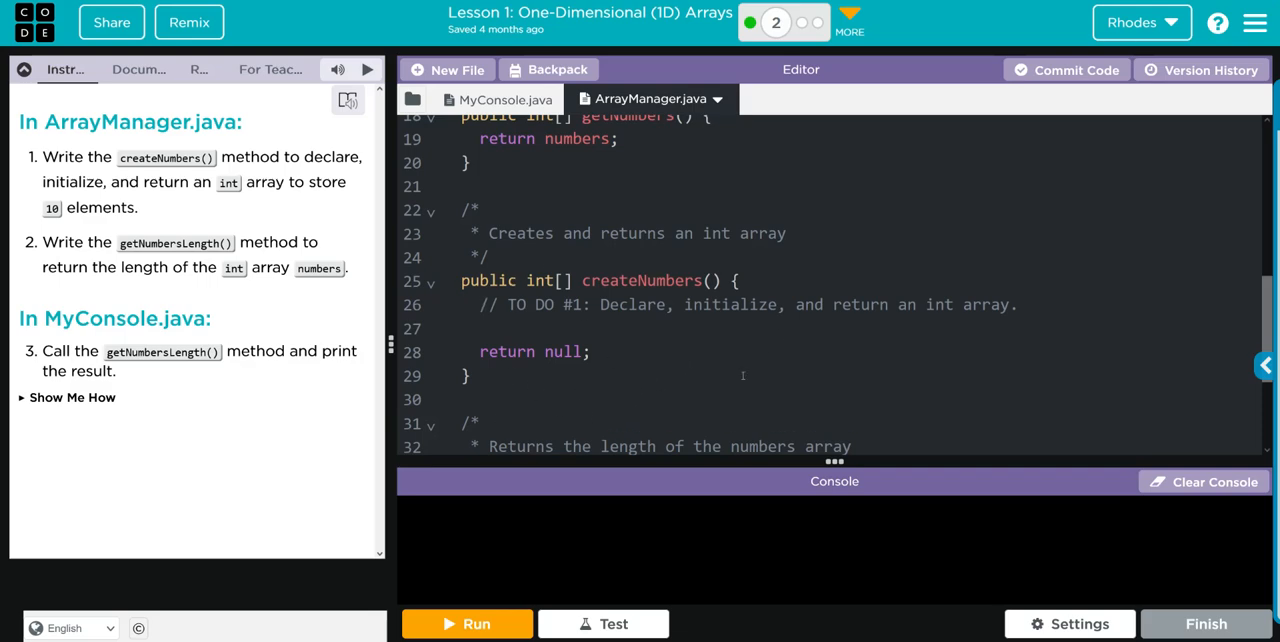
{"action": "mouse_move", "coordinate": [604, 376]}
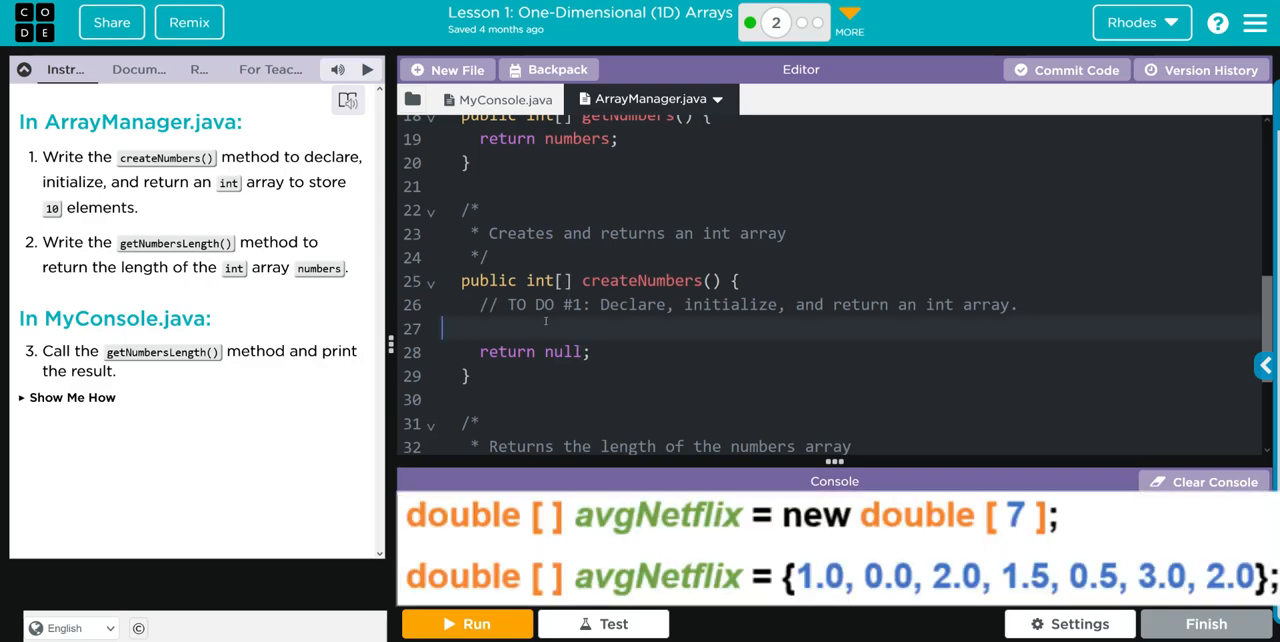
In createNumbers, declare int[] values = int[10]; and return values instead of null
{"action": "left_click", "coordinate": [496, 328]}
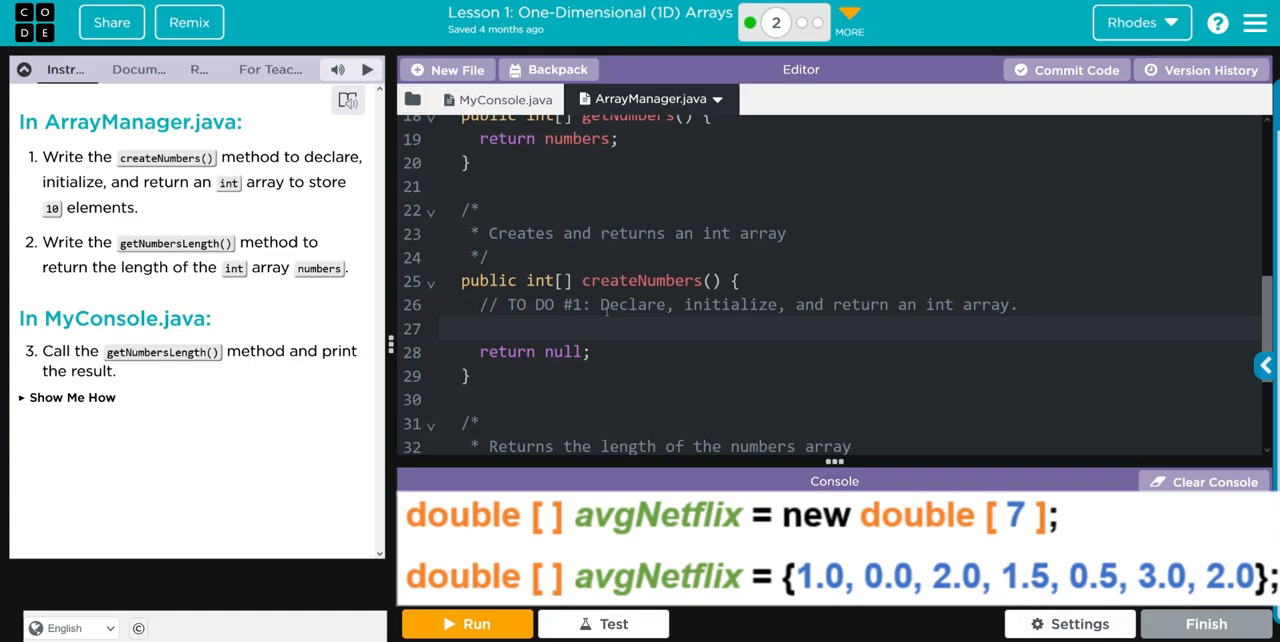
{"action": "type", "text": "int[]"}
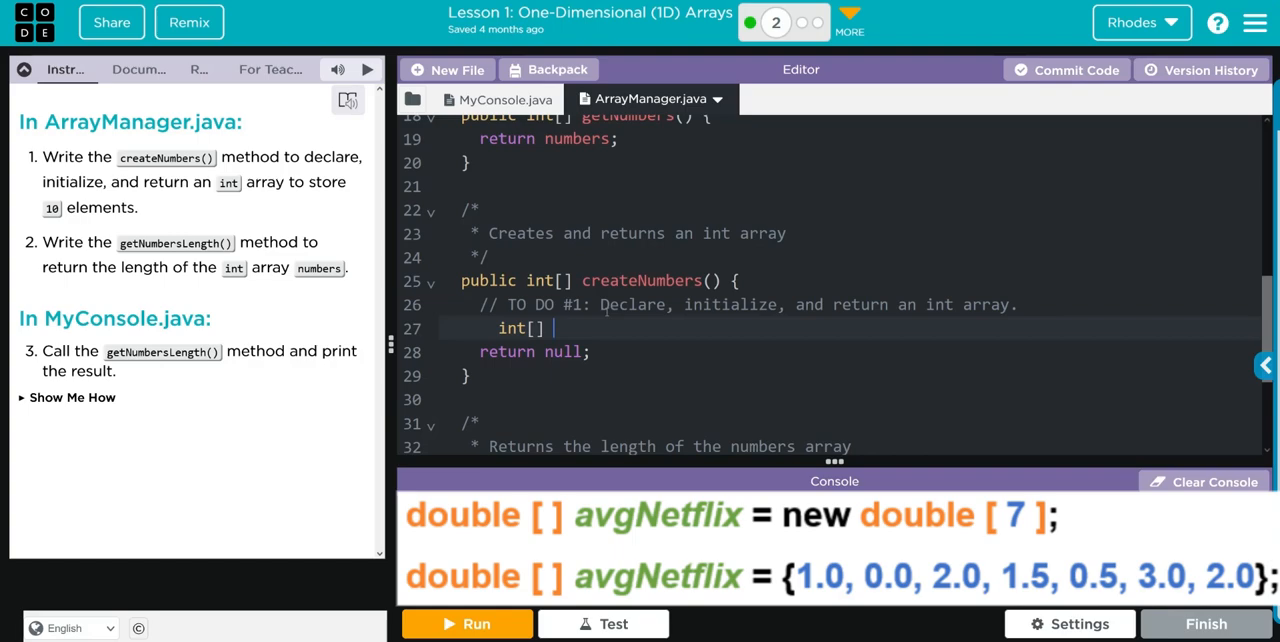
{"action": "type", "text": "values ="}
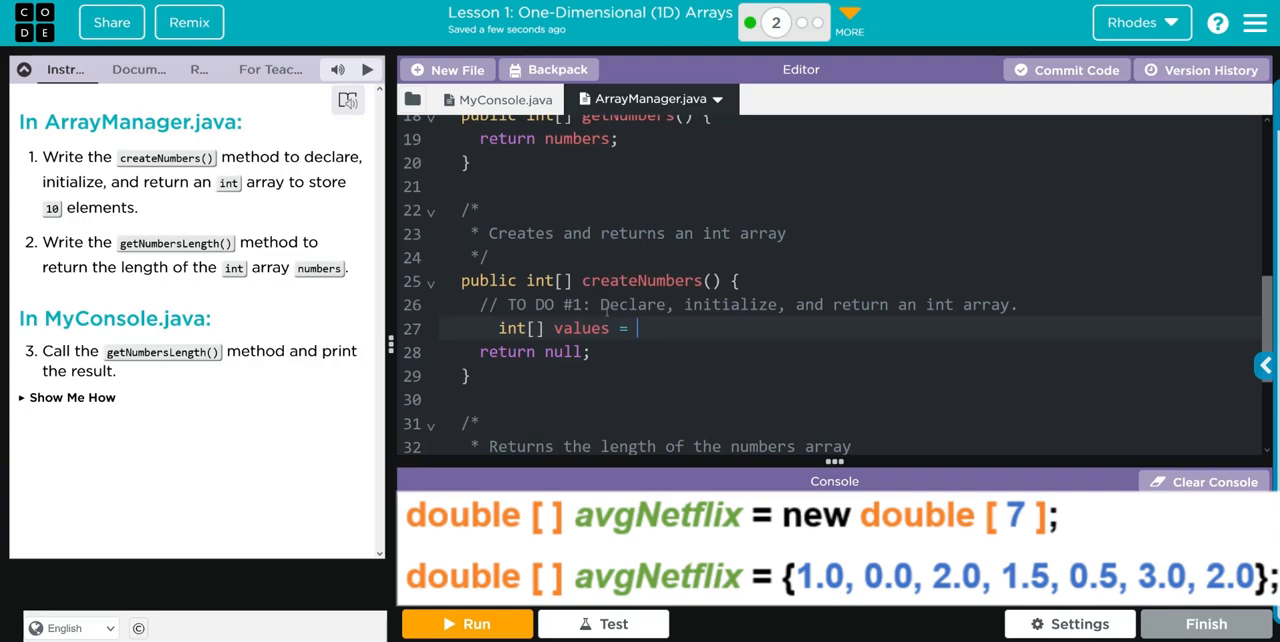
{"action": "type", "text": "int"}
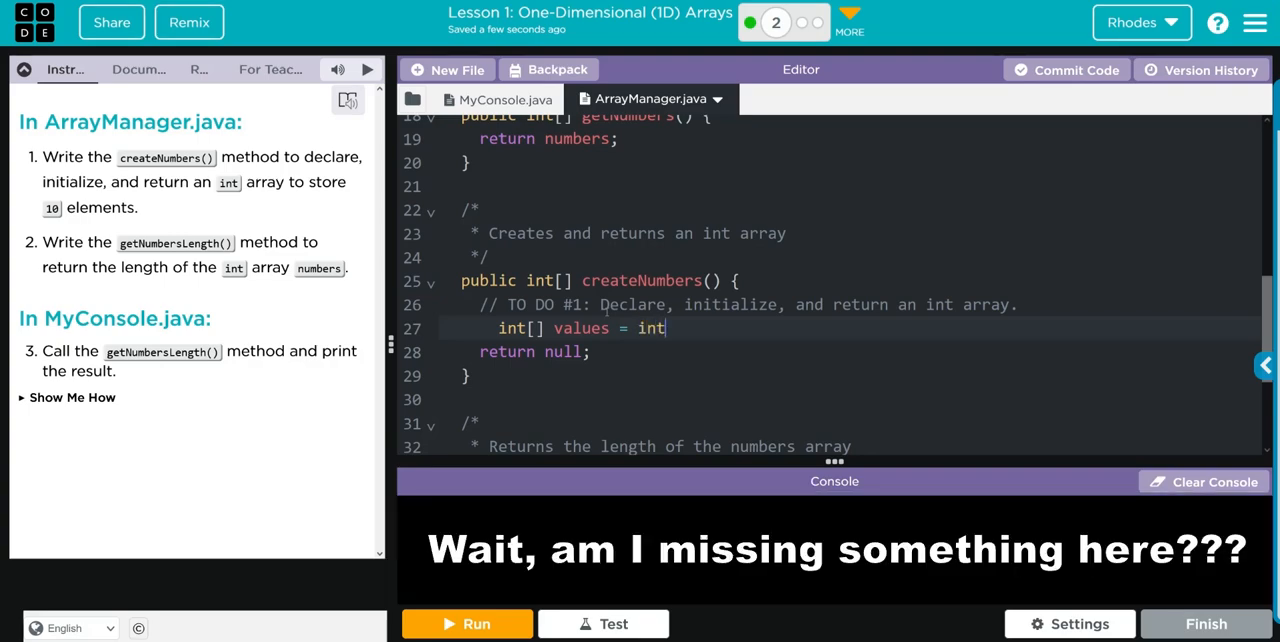
{"action": "type", "text": "[]"}
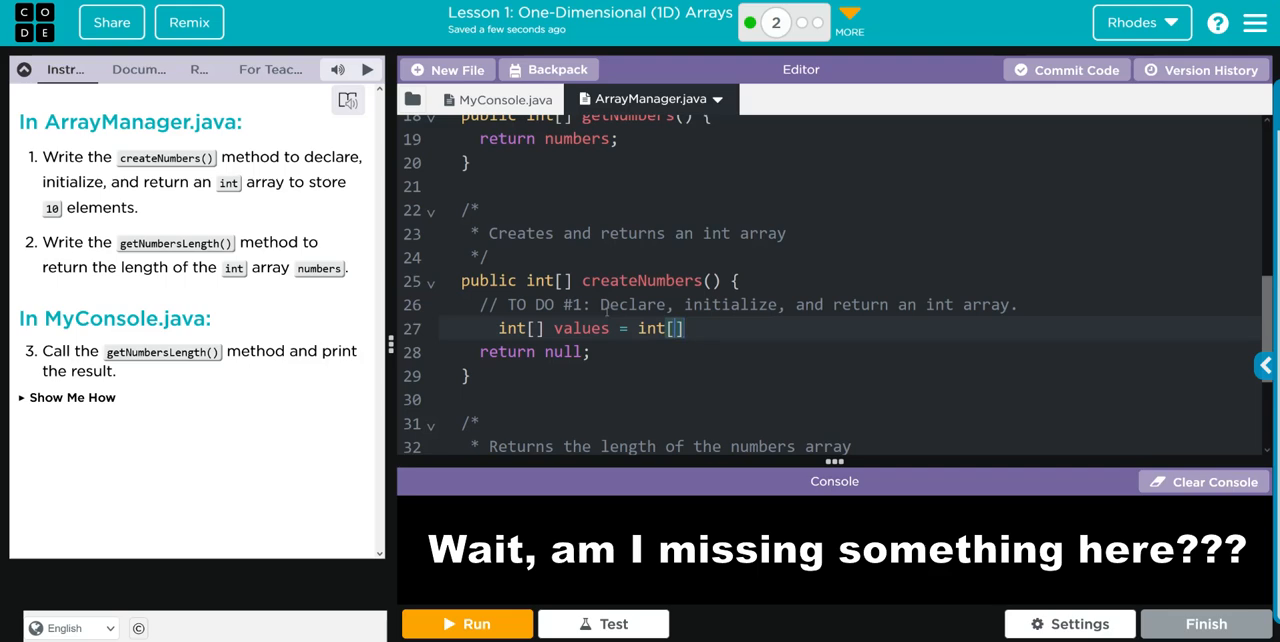
{"action": "type", "text": "10"}
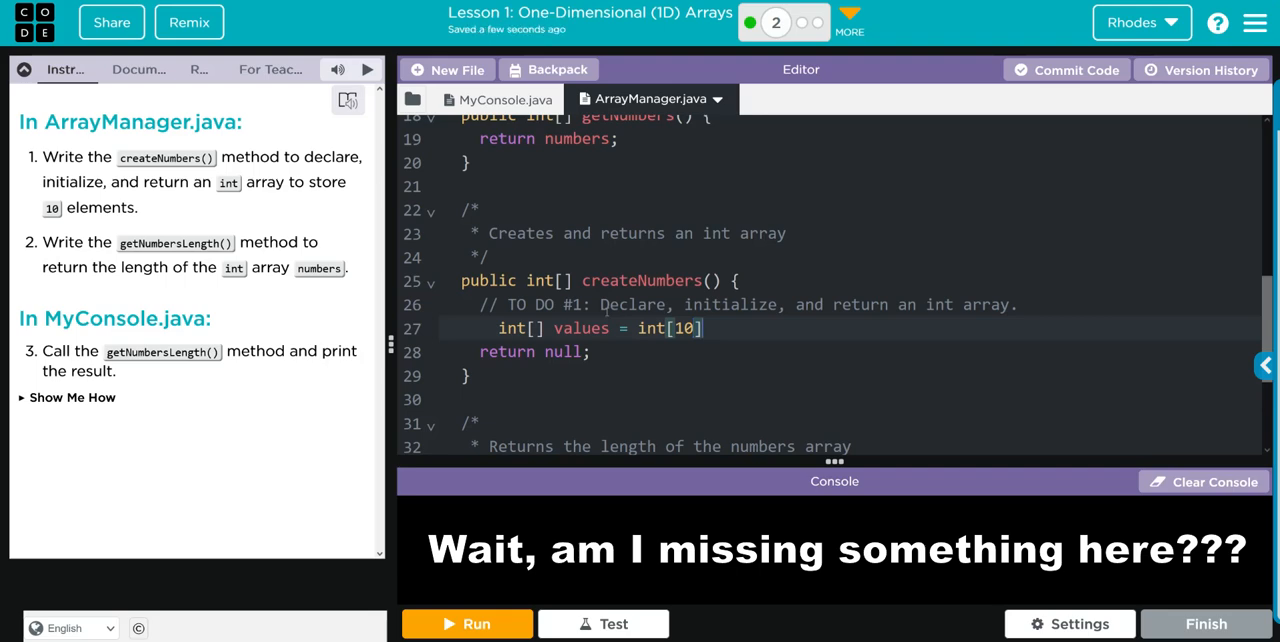
{"action": "type", "text": ";"}
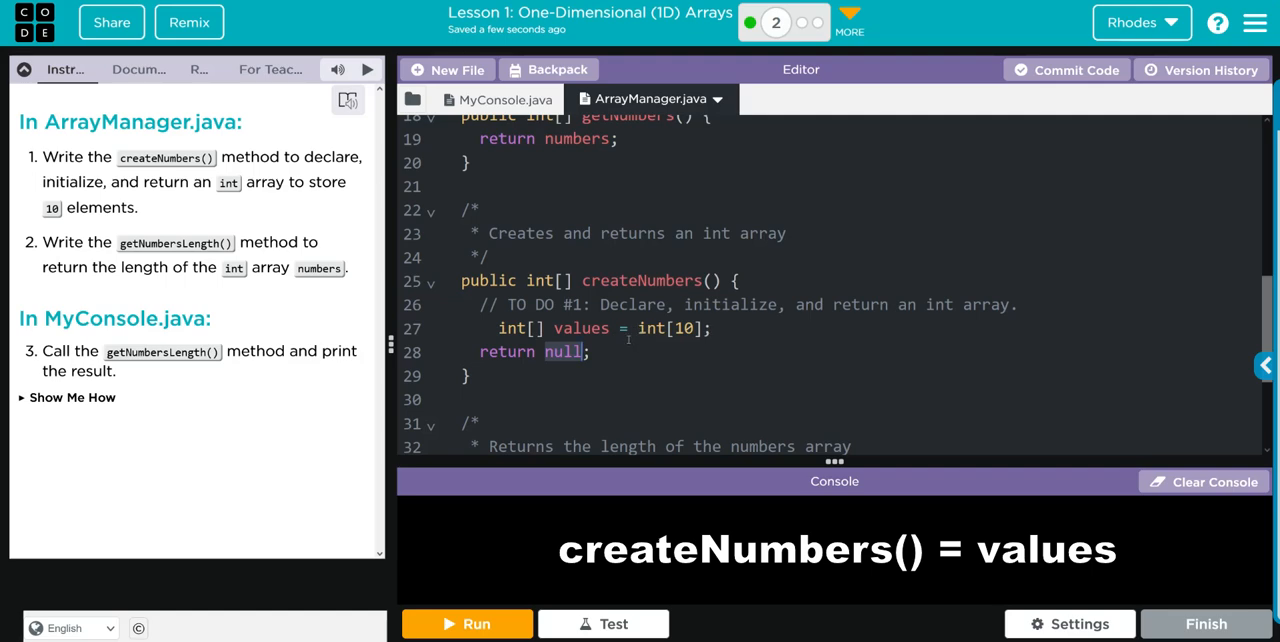
{"action": "type", "text": "values"}
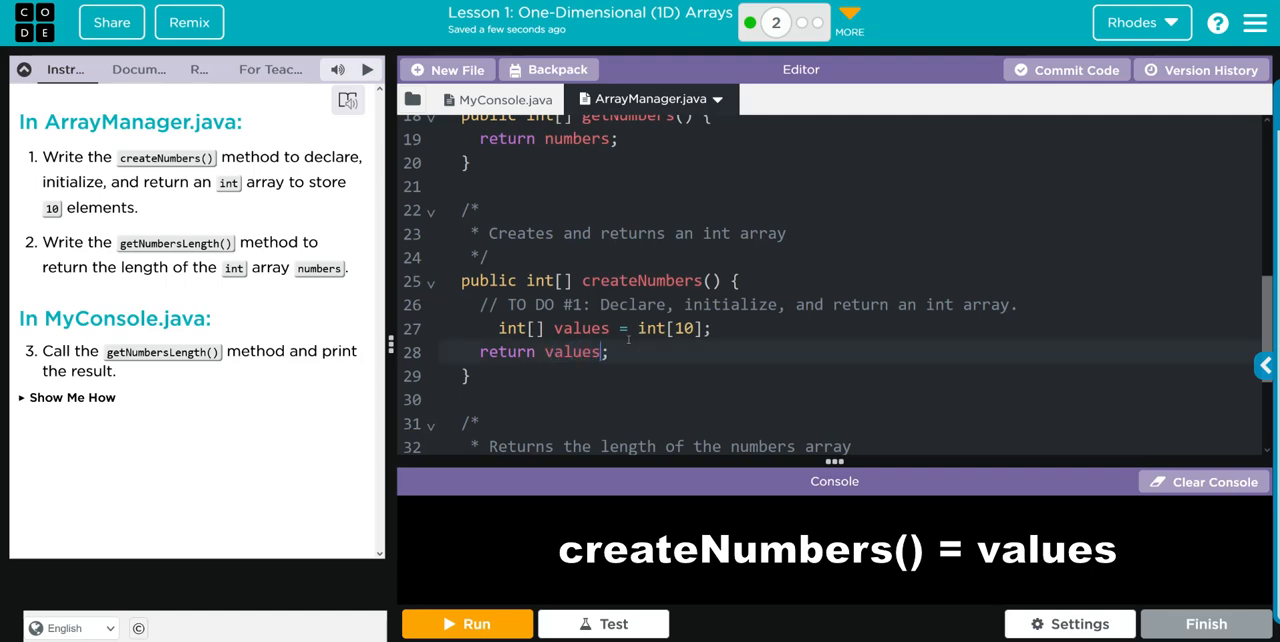
{"action": "scroll", "scroll_direction": "down", "scroll_amount": 3}
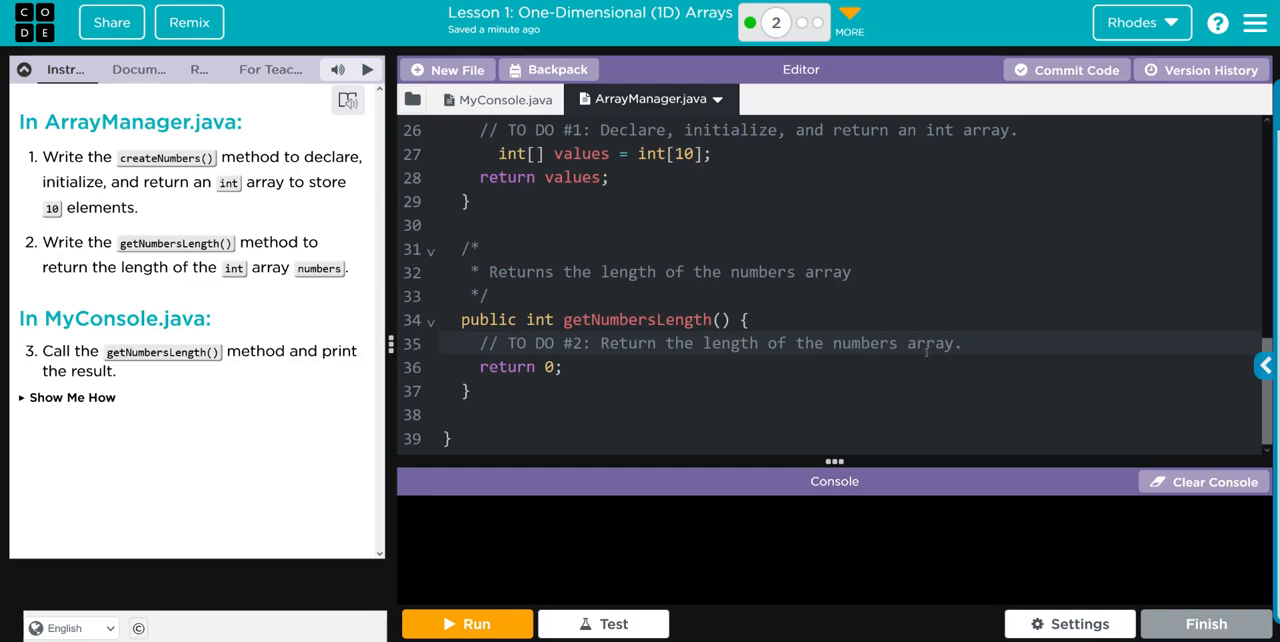
{"action": "scroll", "scroll_direction": "up", "scroll_amount": 3}
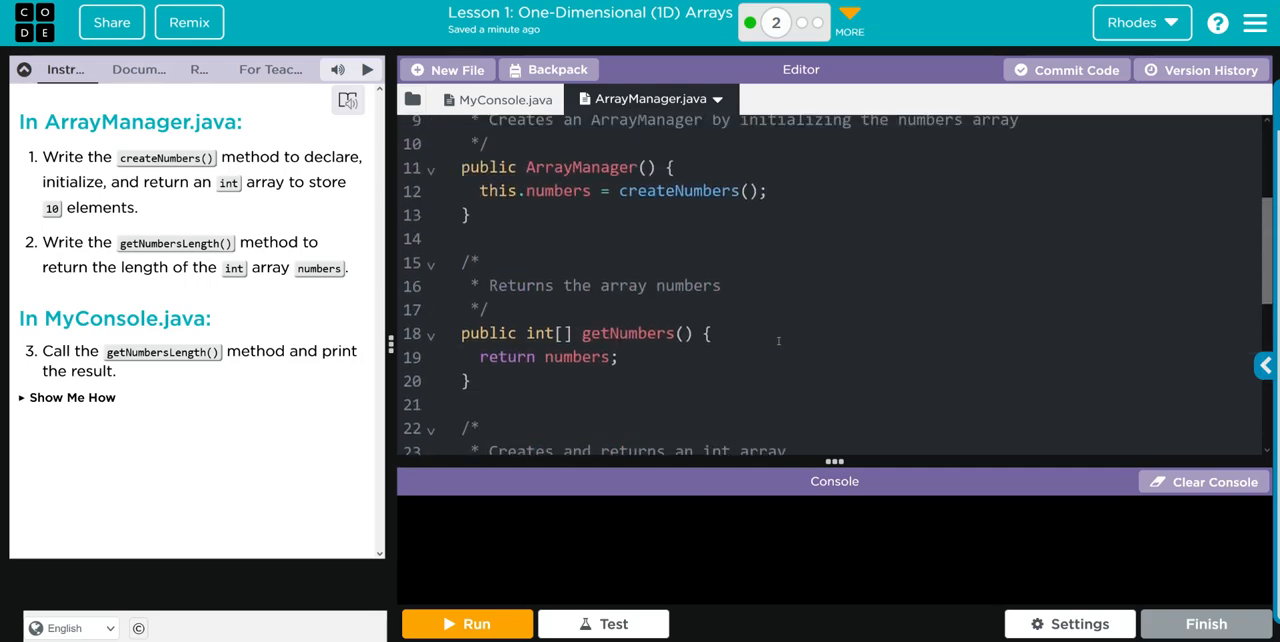
{"action": "scroll", "scroll_direction": "up", "scroll_amount": 3}
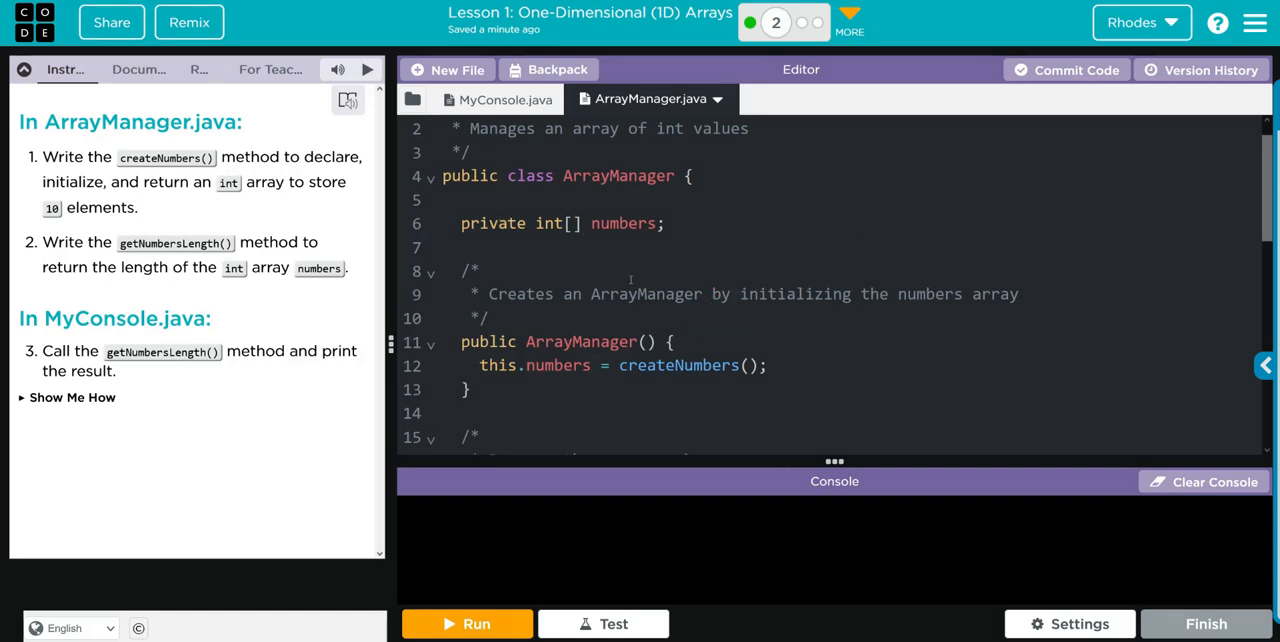
{"action": "scroll", "scroll_direction": "down", "scroll_amount": 3}
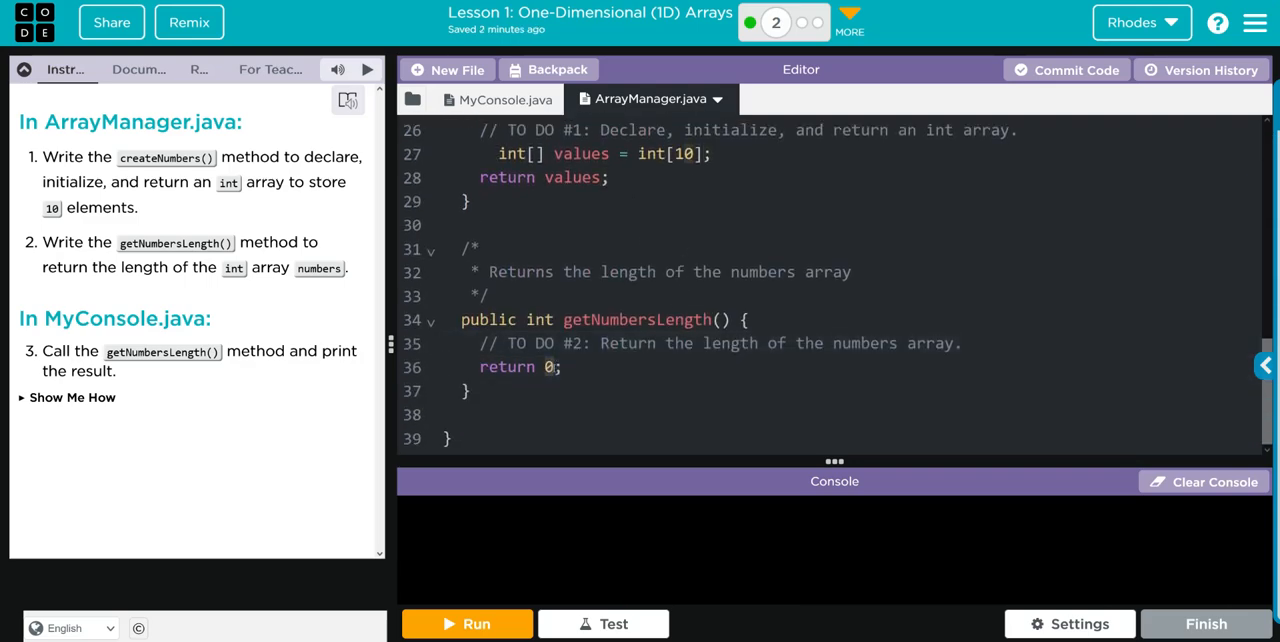
Make getNumbersLength return numbers.length instead of 0
{"action": "type", "text": "num"}
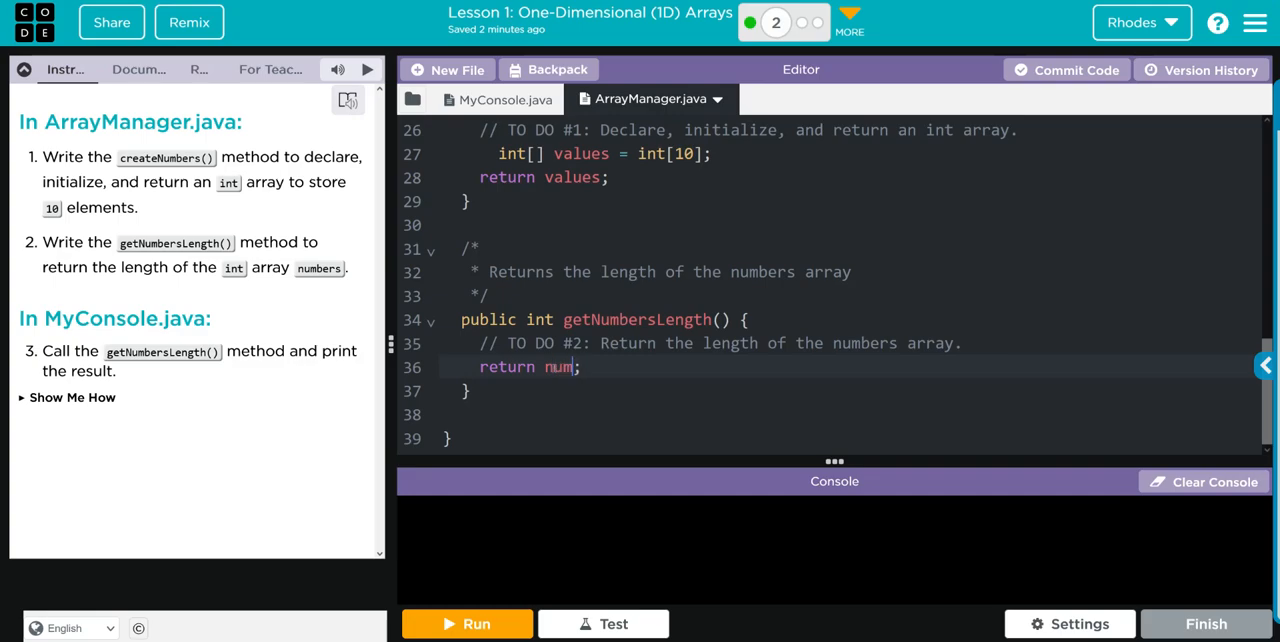
{"action": "type", "text": "bers."}
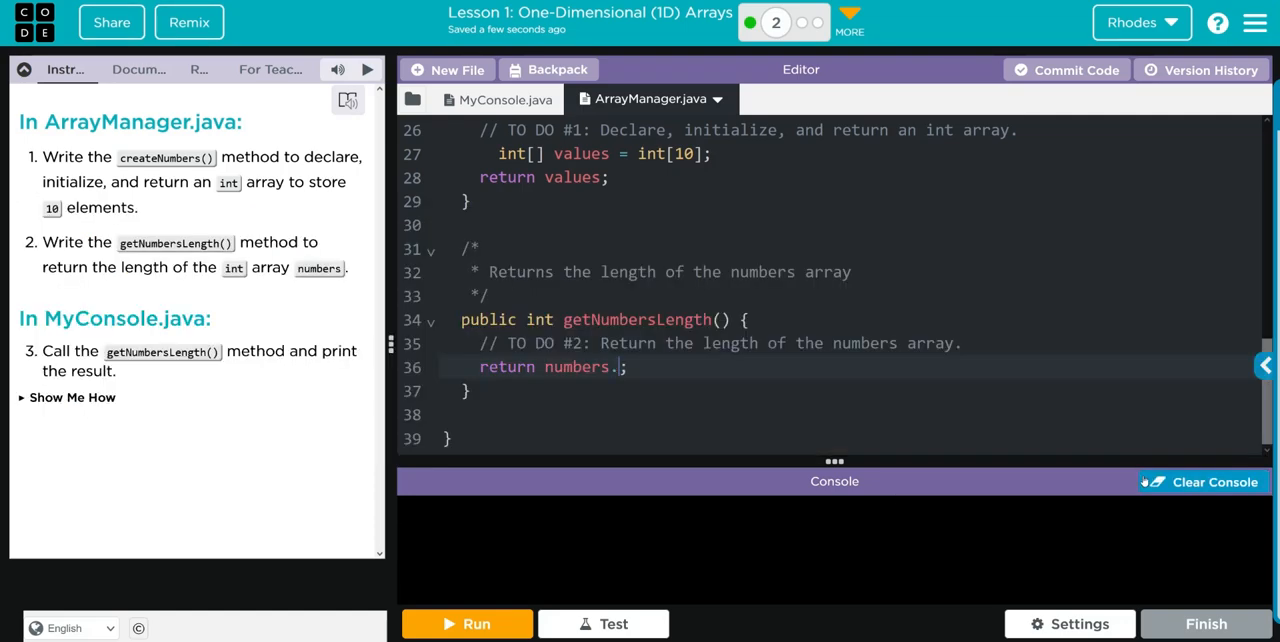
{"action": "type", "text": "length"}
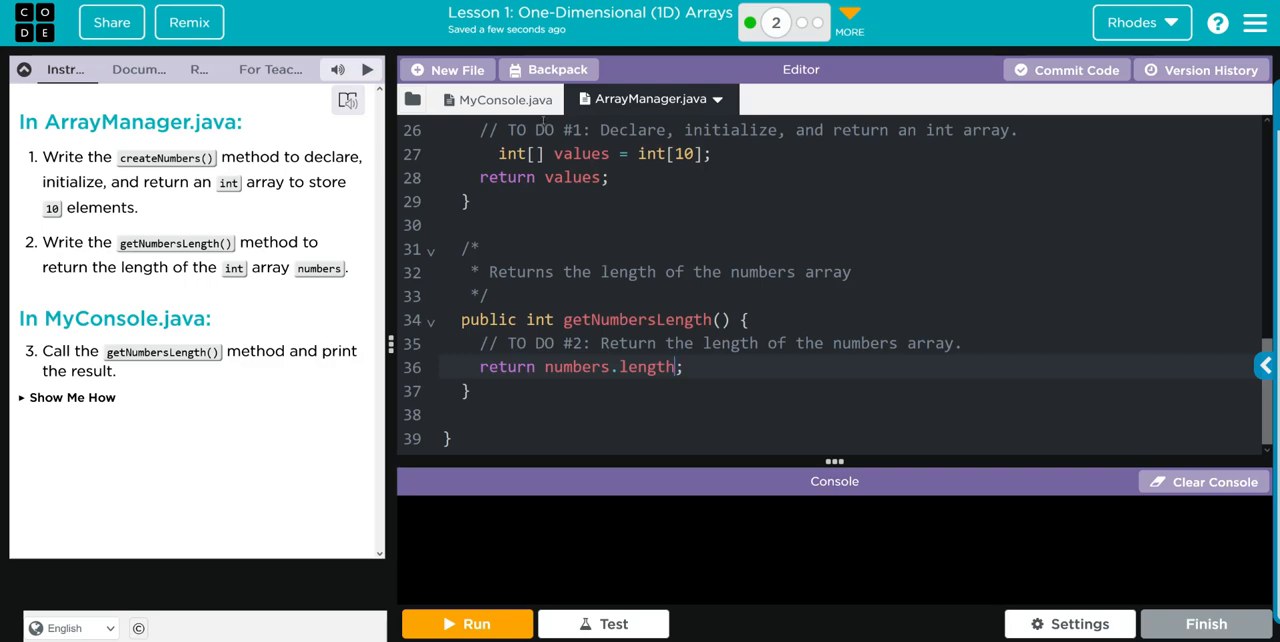
In MyConsole.java main, add System.out.println(myArrayManager.getNumbersLength());
{"action": "left_click", "coordinate": [504, 100]}
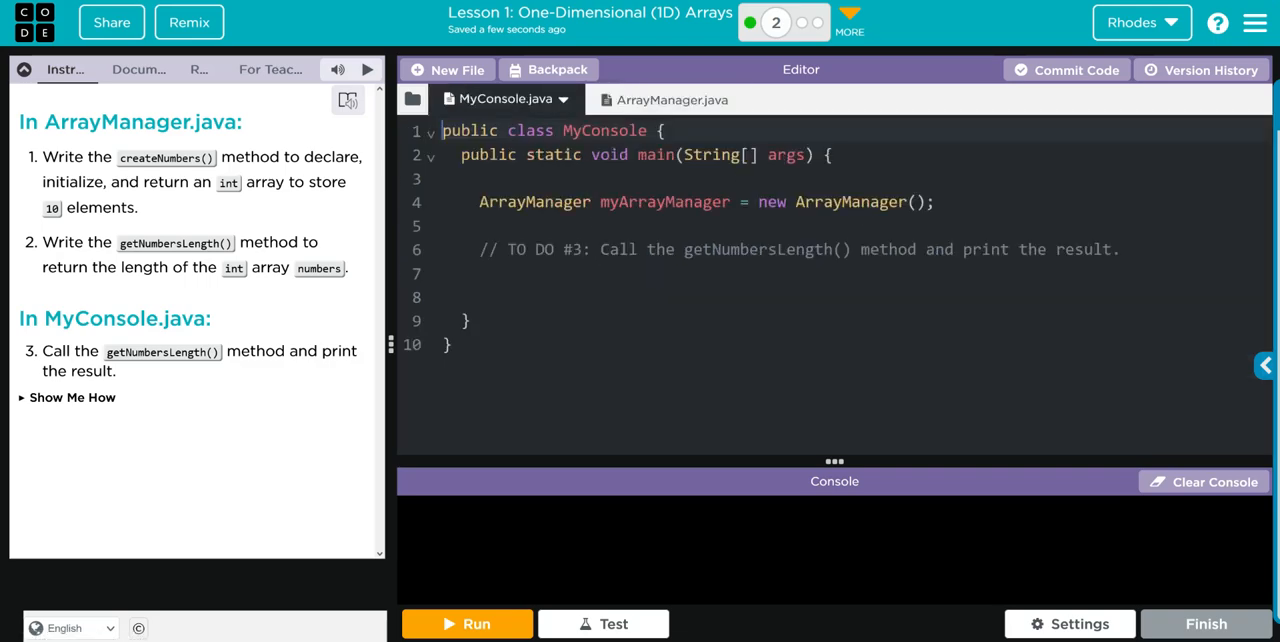
{"action": "type", "text": "Syste"}
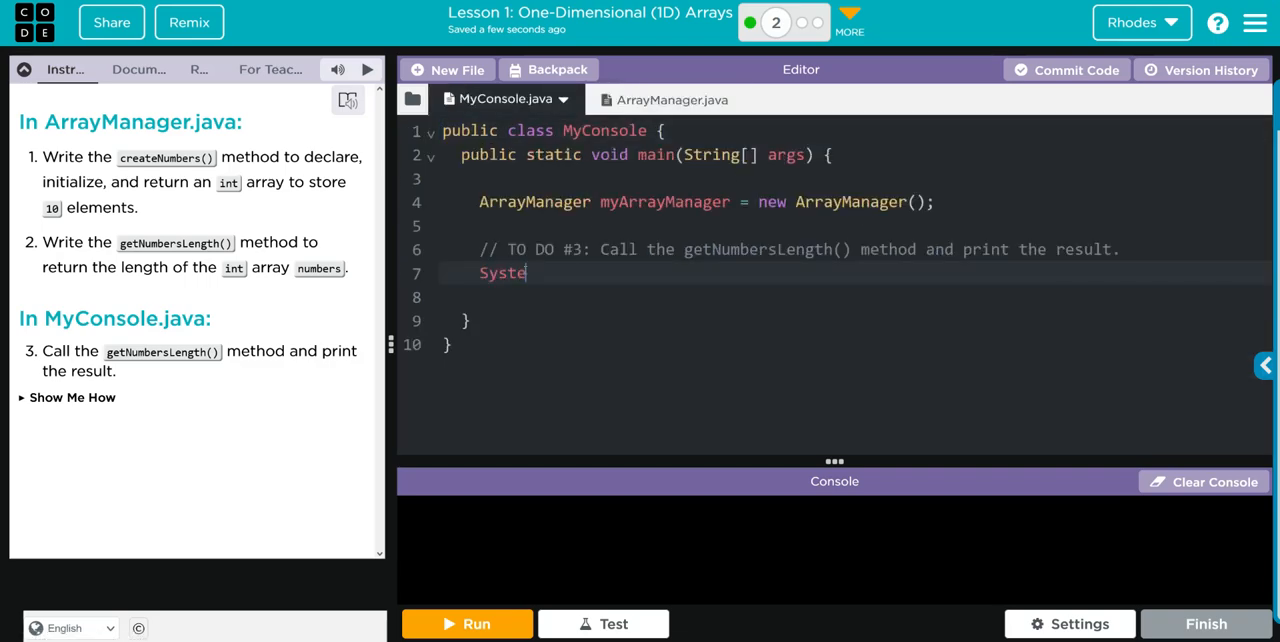
{"action": "type", "text": "m.out.println"}
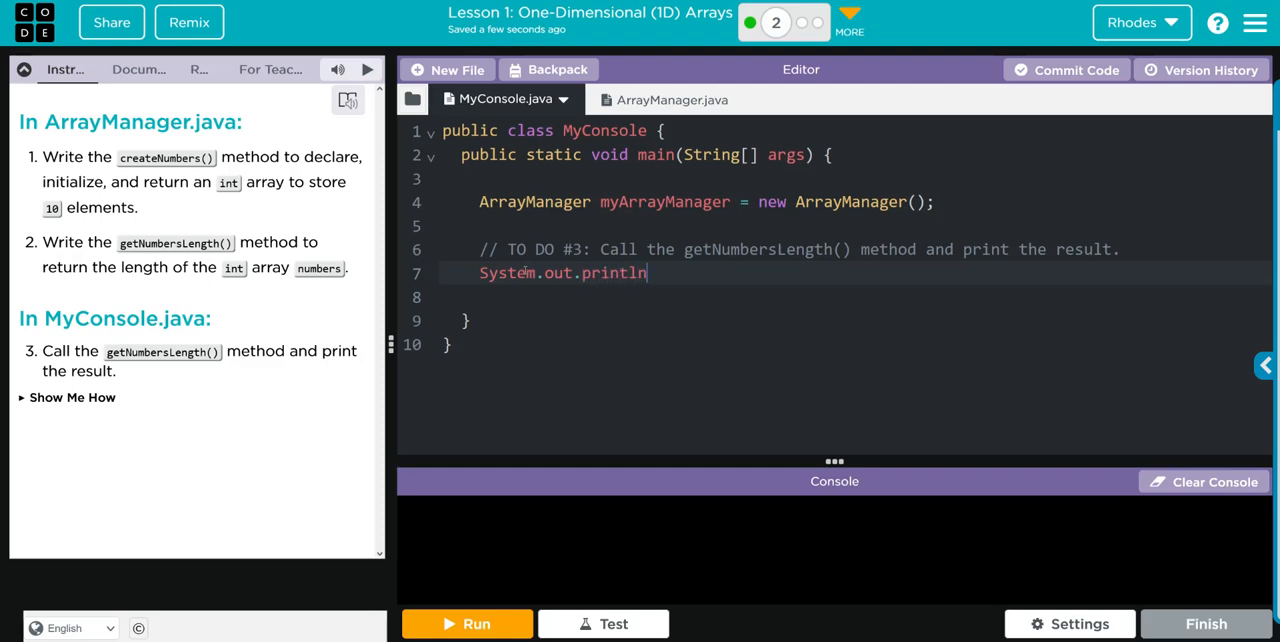
{"action": "type", "text": "("}
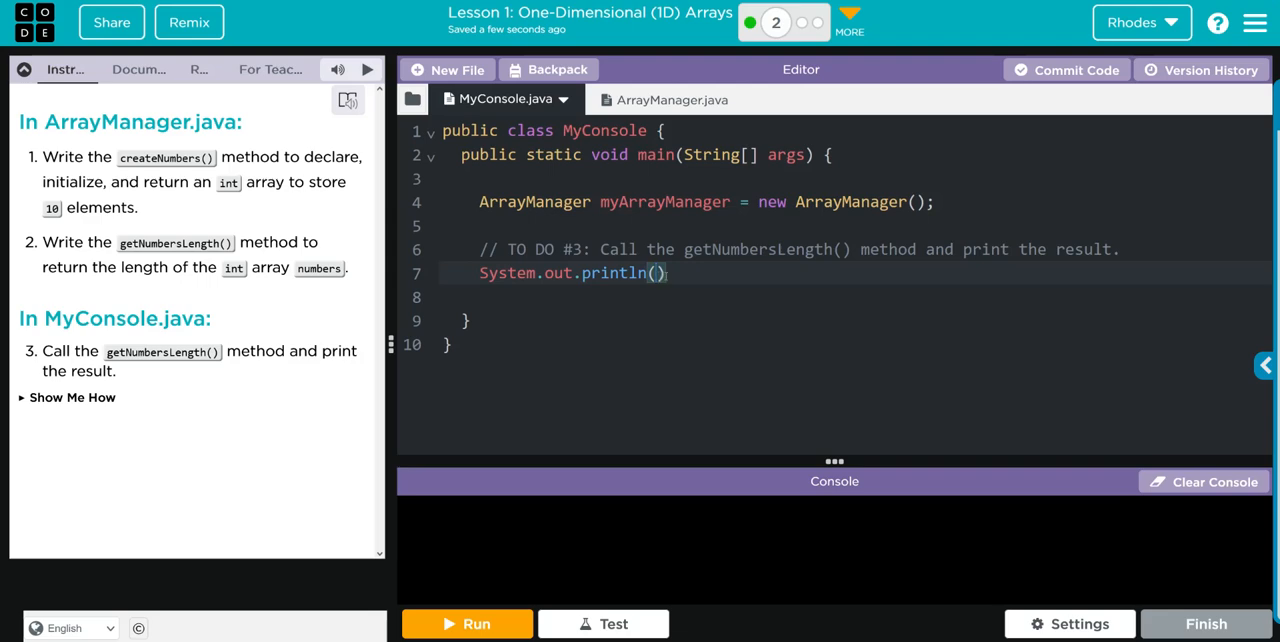
{"action": "type", "text": "myArrayManager"}
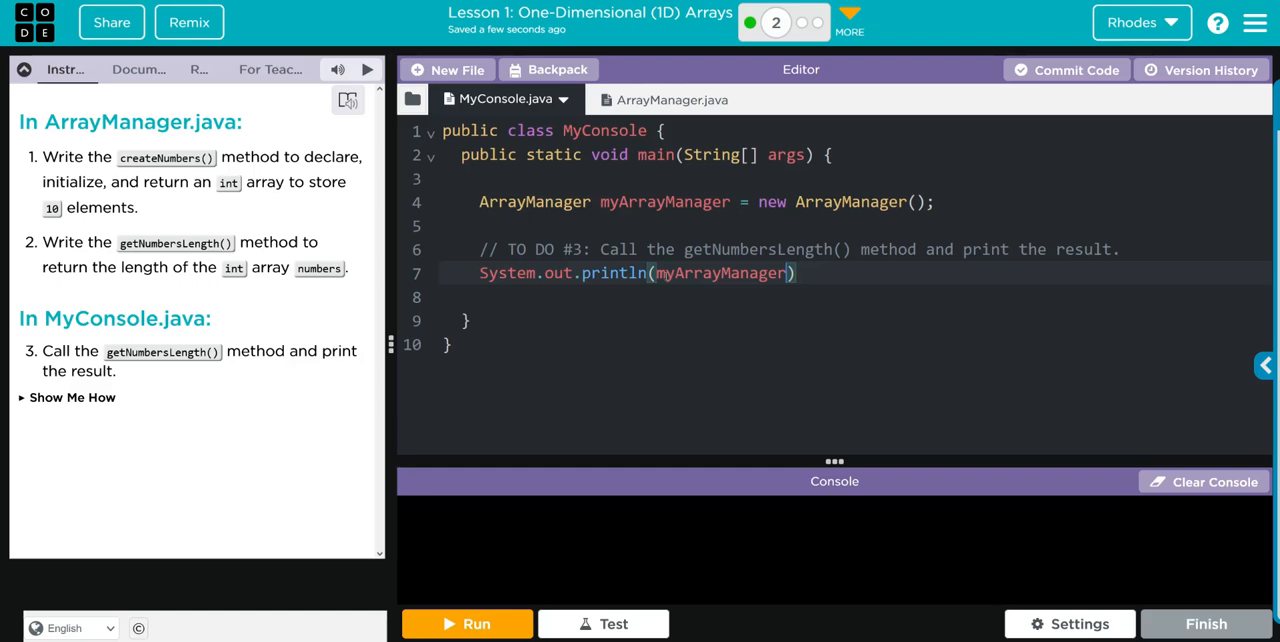
{"action": "type", "text": "."}
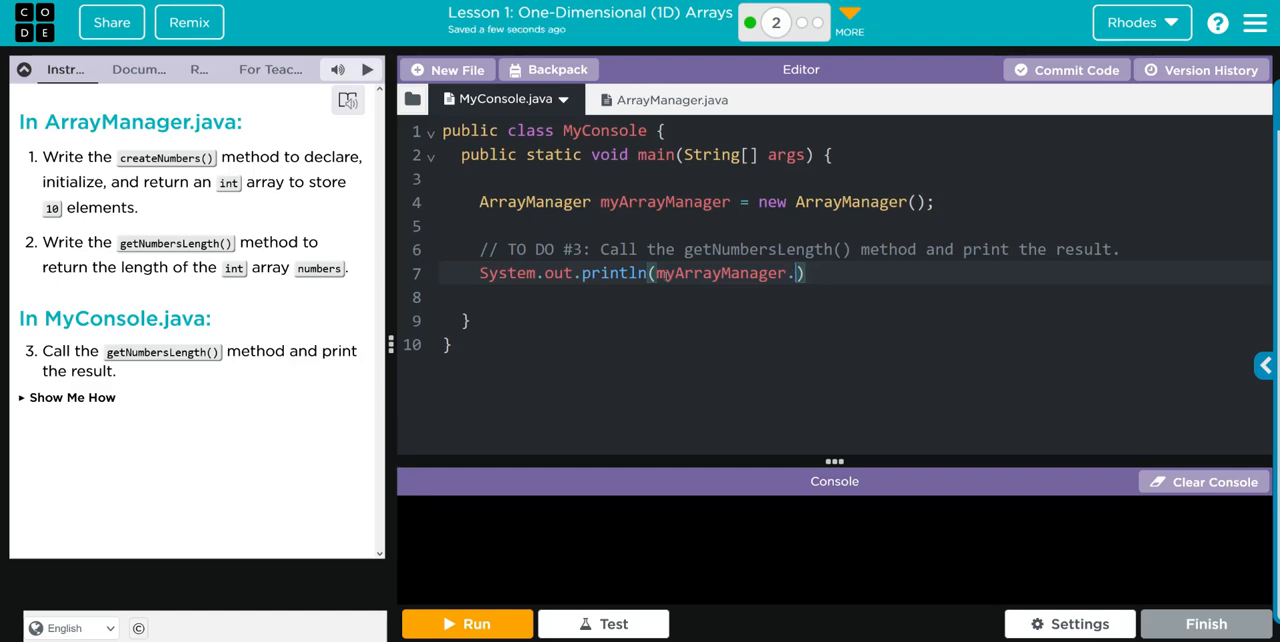
{"action": "type", "text": "getNumbersLen"}
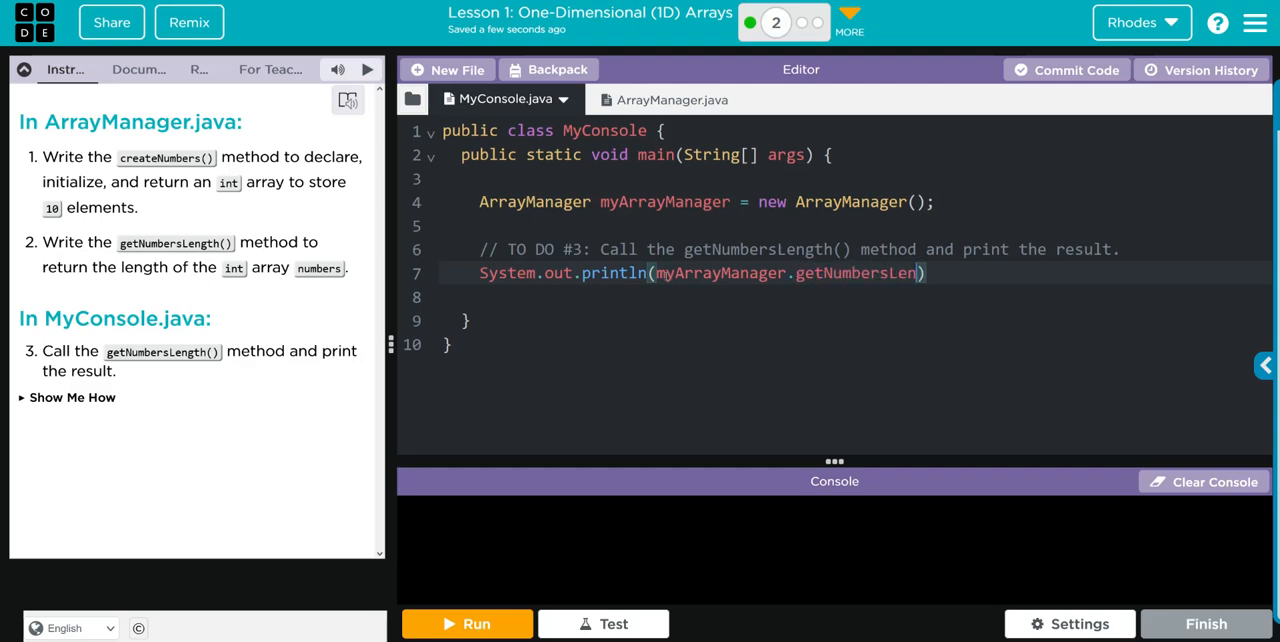
{"action": "type", "text": "th("}
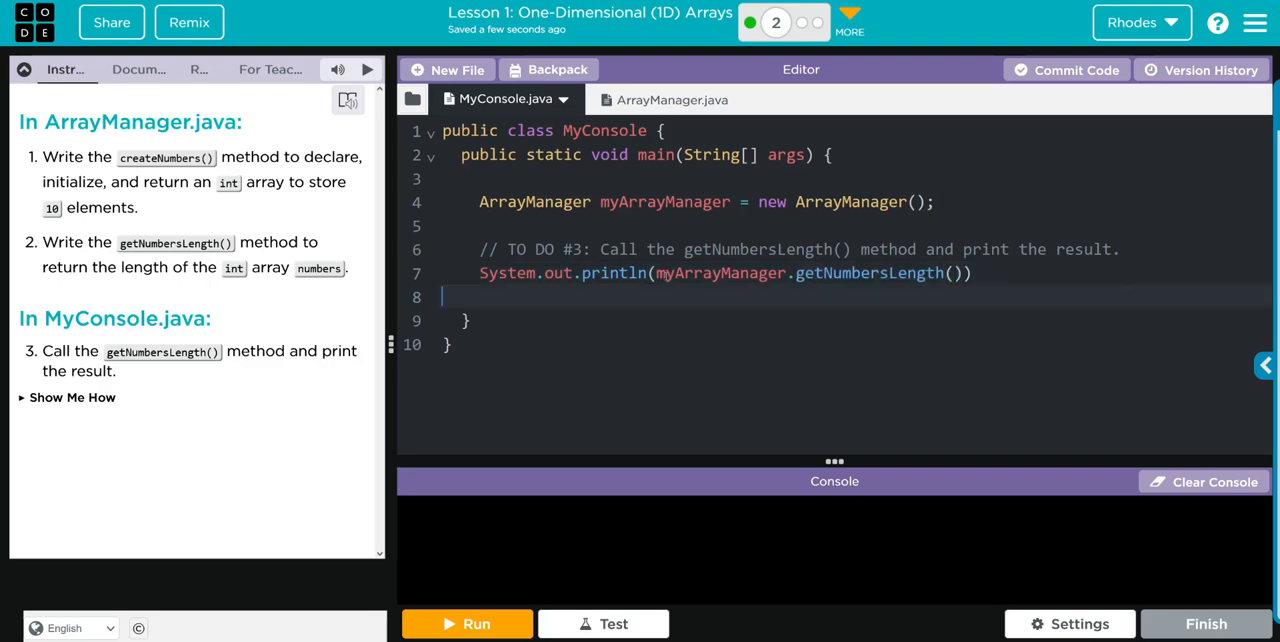
{"action": "type", "text": ";"}
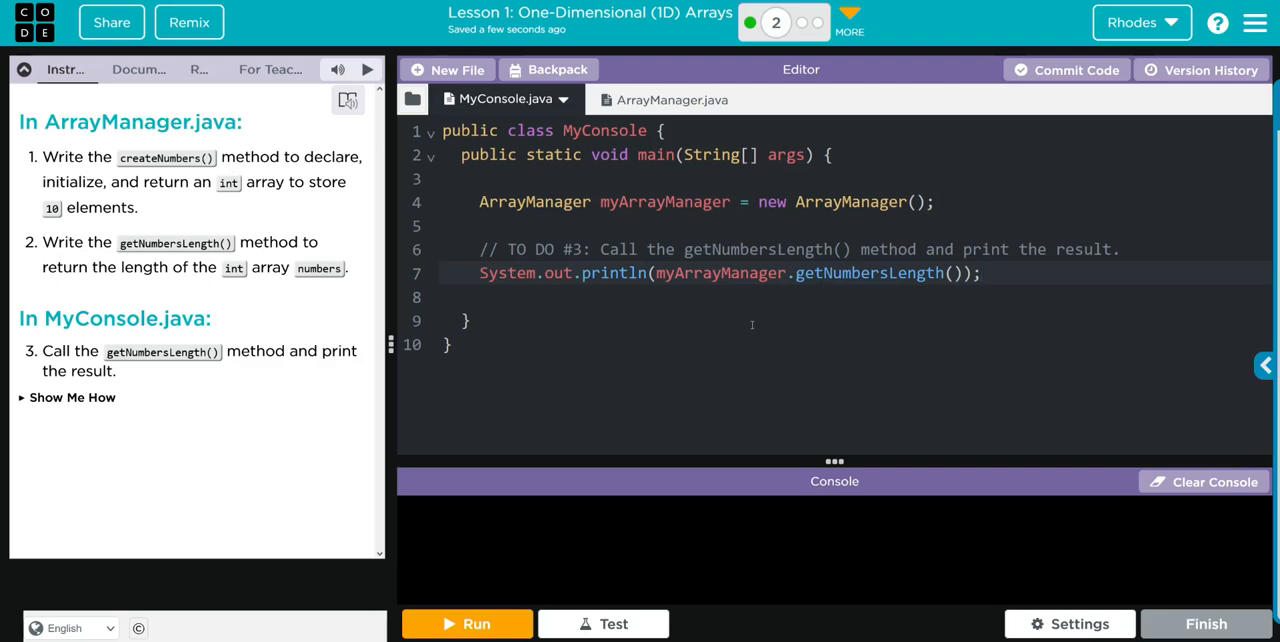
Run the program, see the ']' expected error on line 27, and return to ArrayManager.java
{"action": "left_click", "coordinate": [466, 624]}
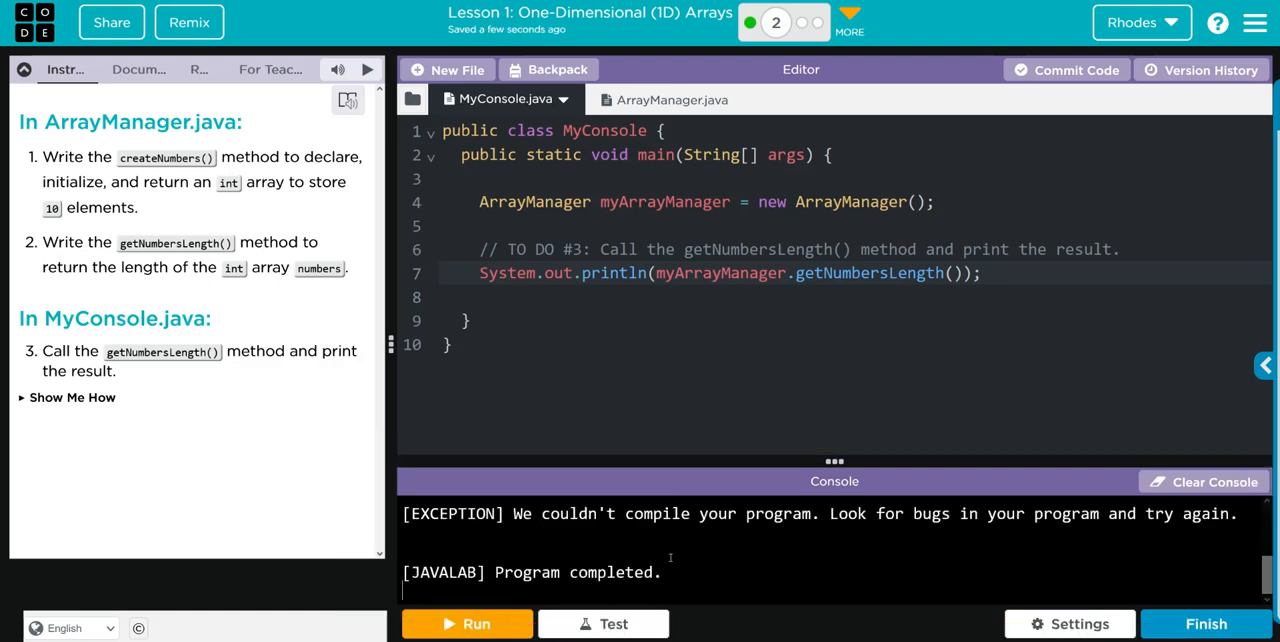
{"action": "left_click", "coordinate": [466, 624]}
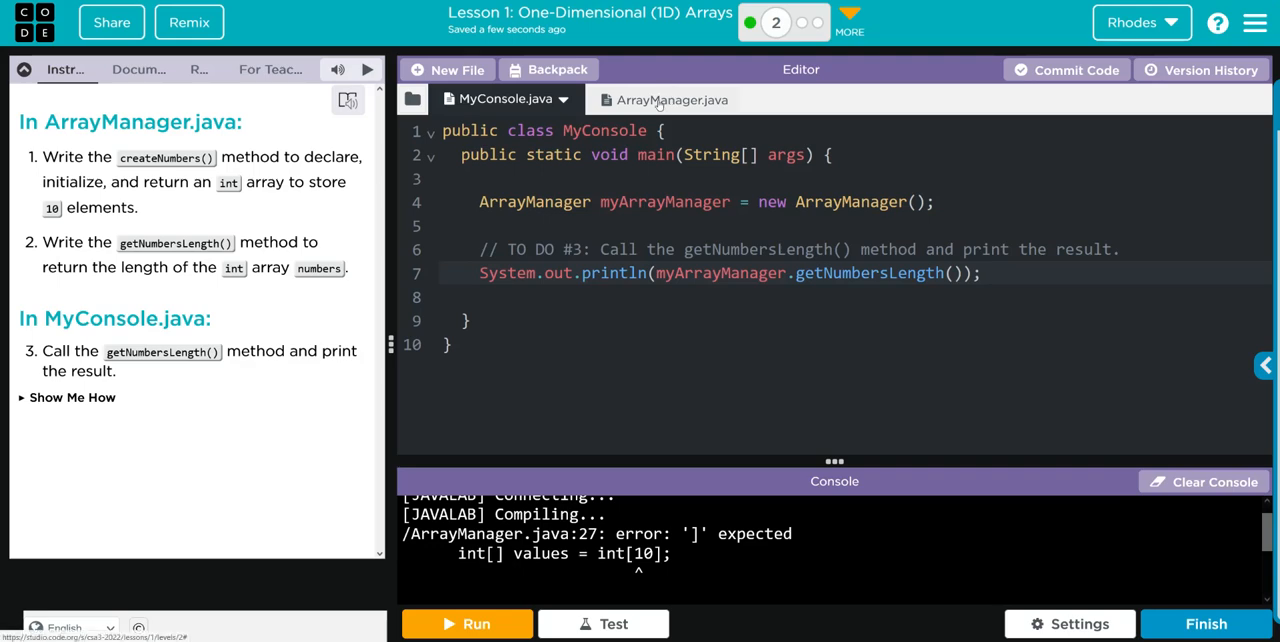
{"action": "left_click", "coordinate": [672, 100]}
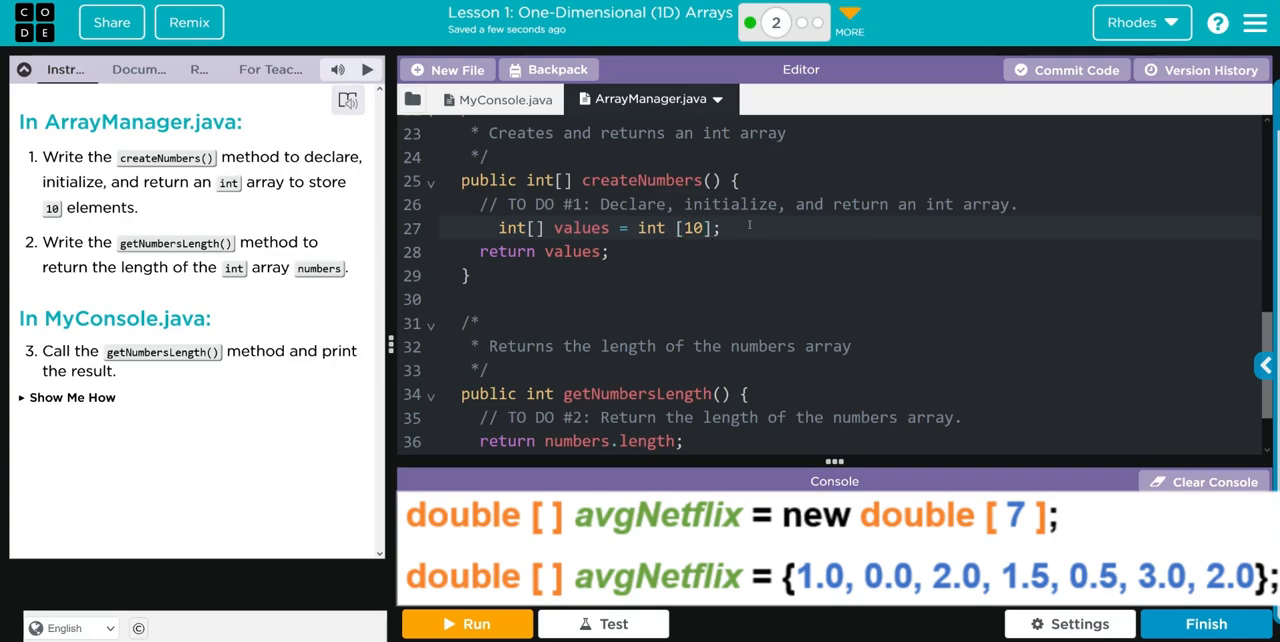
Fix line 27 to new int[10] and run; the console prints 10
{"action": "type", "text": "new"}
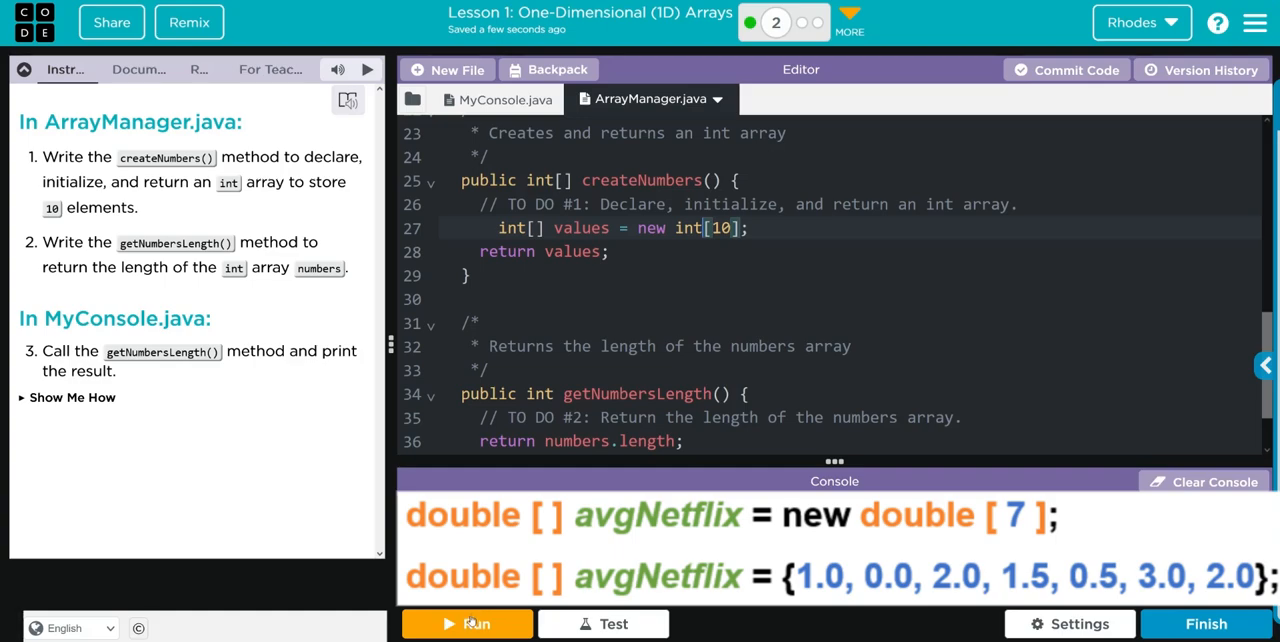
{"action": "left_click", "coordinate": [466, 624]}
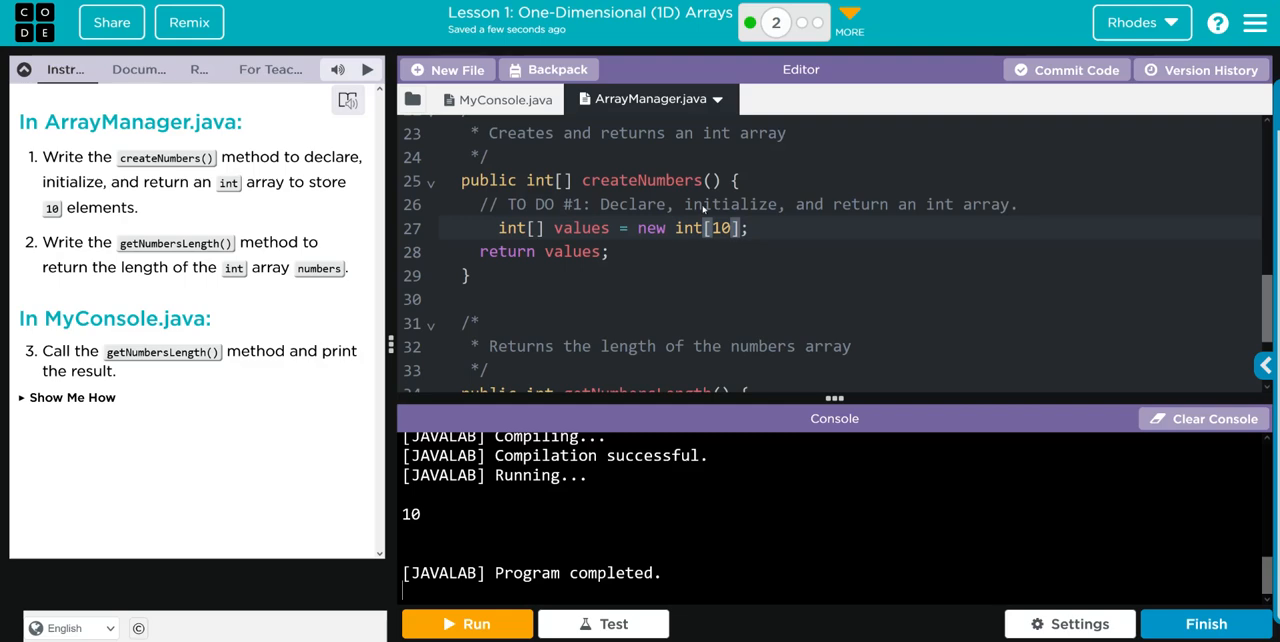
Return to the MyConsole.java file
{"action": "left_click", "coordinate": [504, 100]}
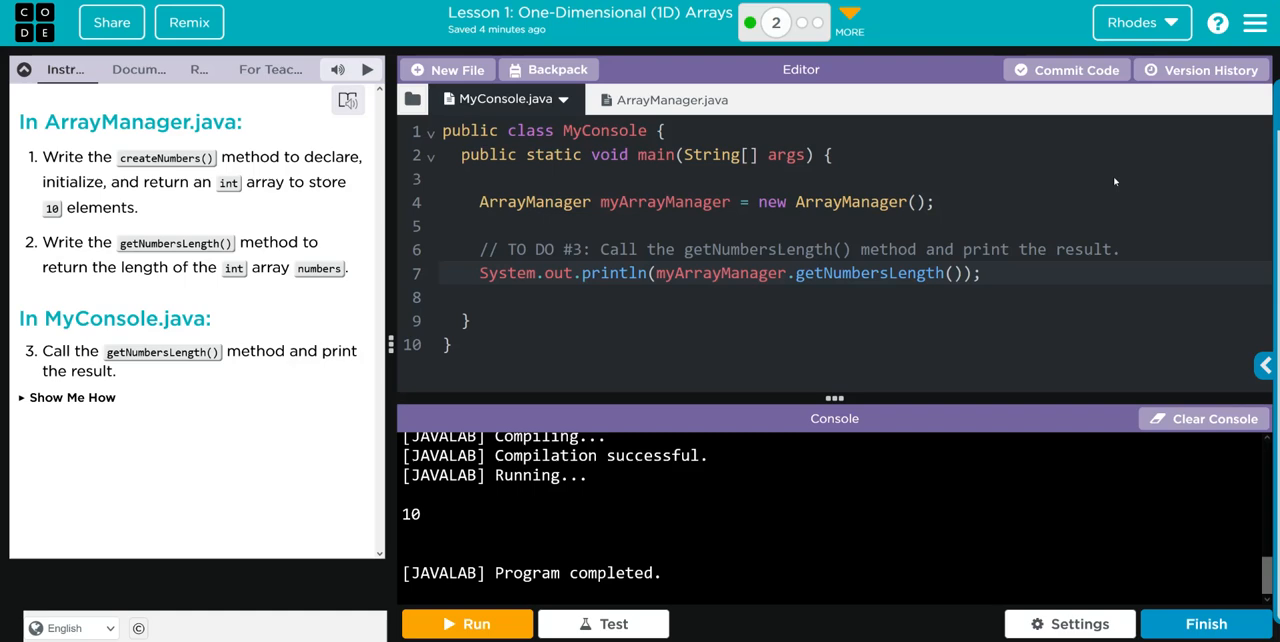
{"action": "mouse_move", "coordinate": [920, 136]}
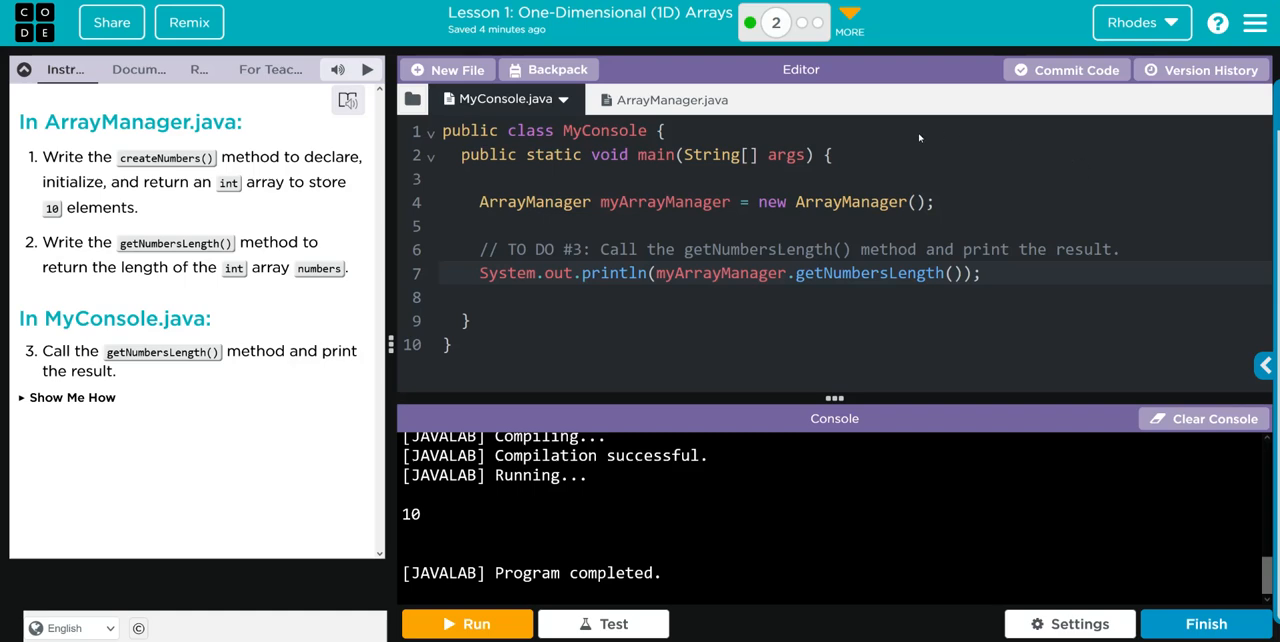